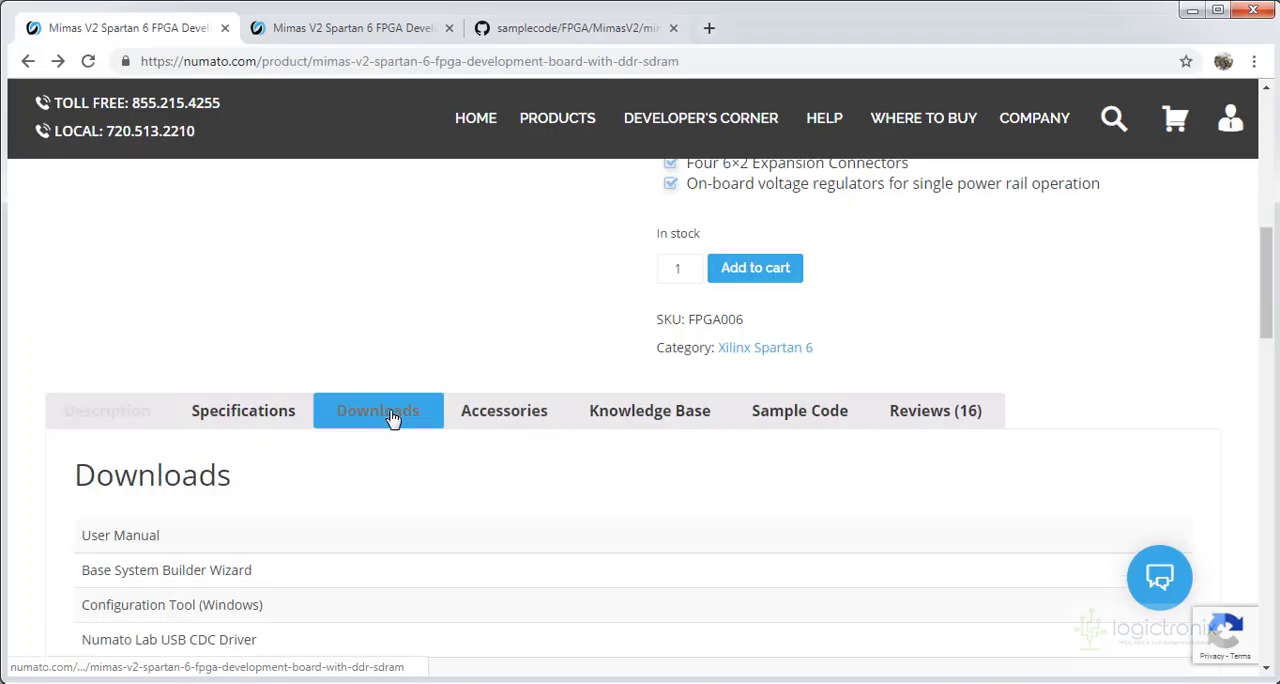
# Step: Scroll down the Mimas V2 Downloads tab to reveal all download links
pyautogui.scroll(-3)
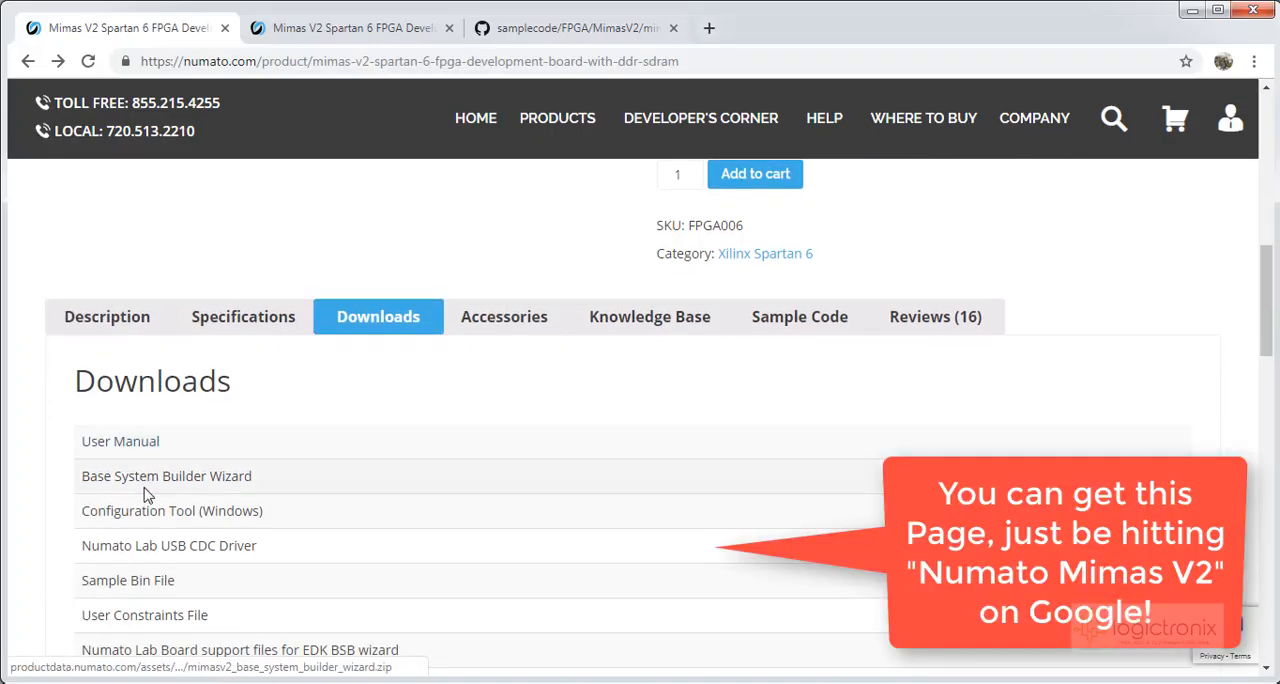
pyautogui.scroll(-3)
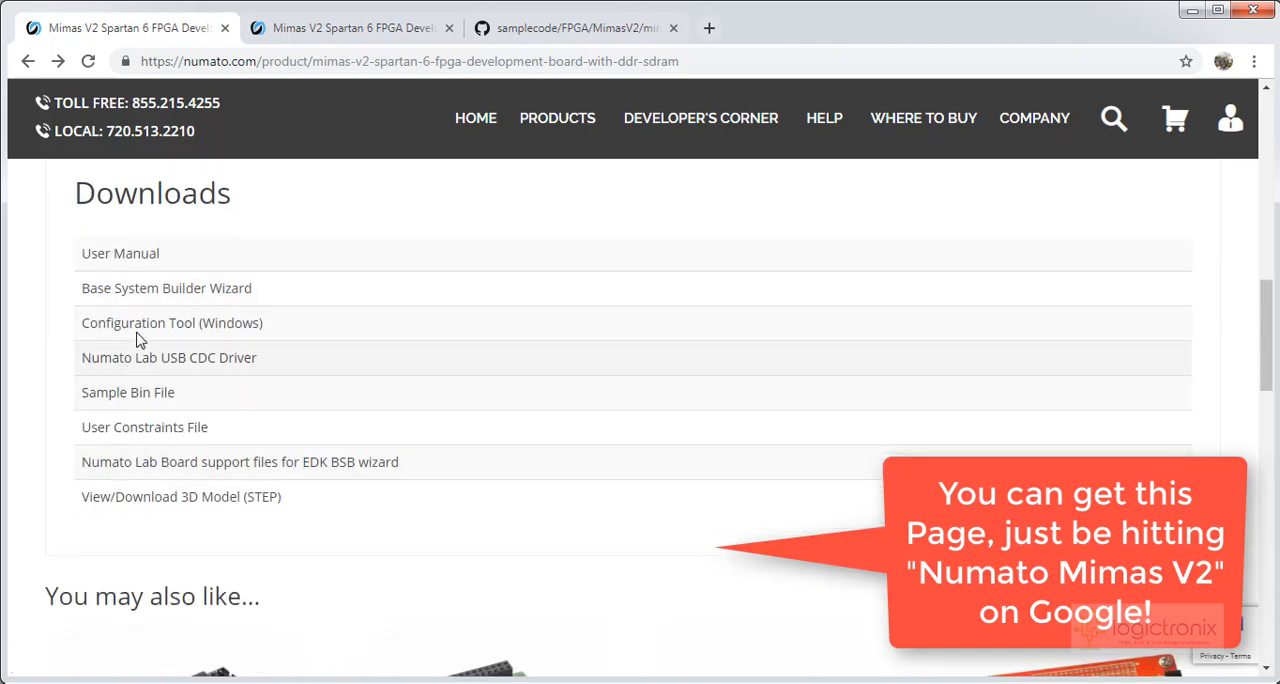
pyautogui.moveTo(230, 356)
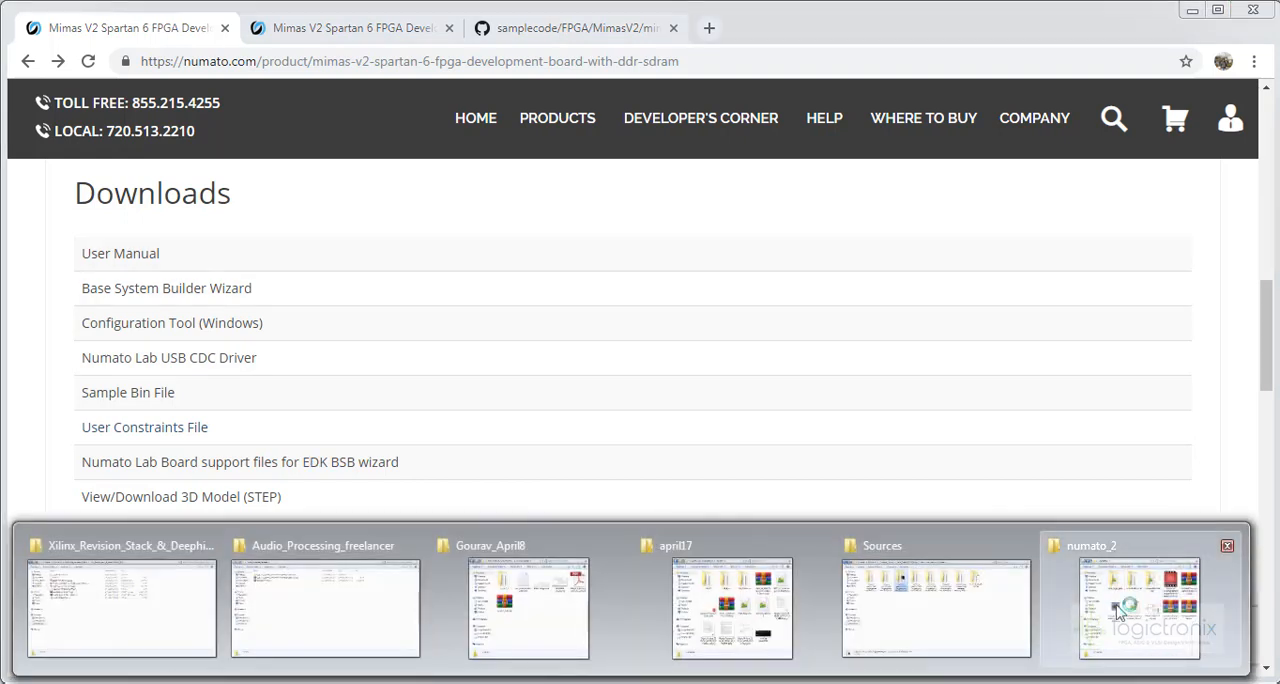
# Step: Switch to the numato_2 Explorer folder and select samplecode-master.zip
pyautogui.click(1138, 608)
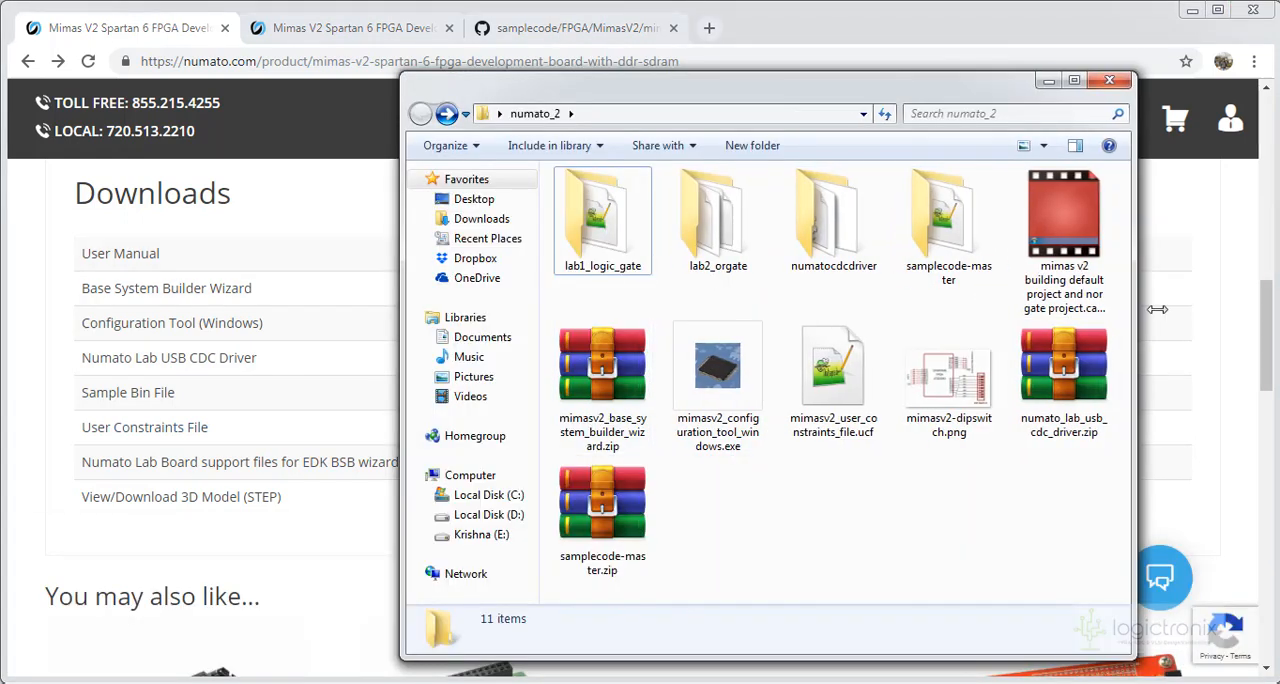
pyautogui.click(716, 364)
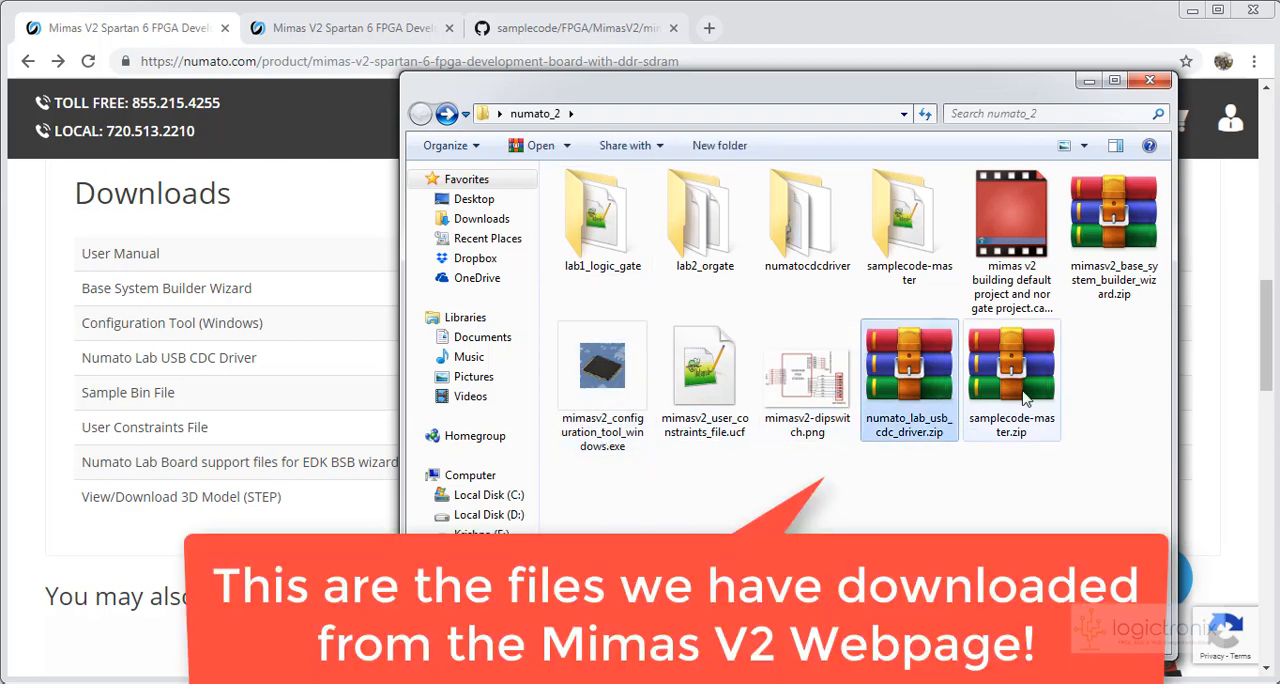
pyautogui.click(1012, 380)
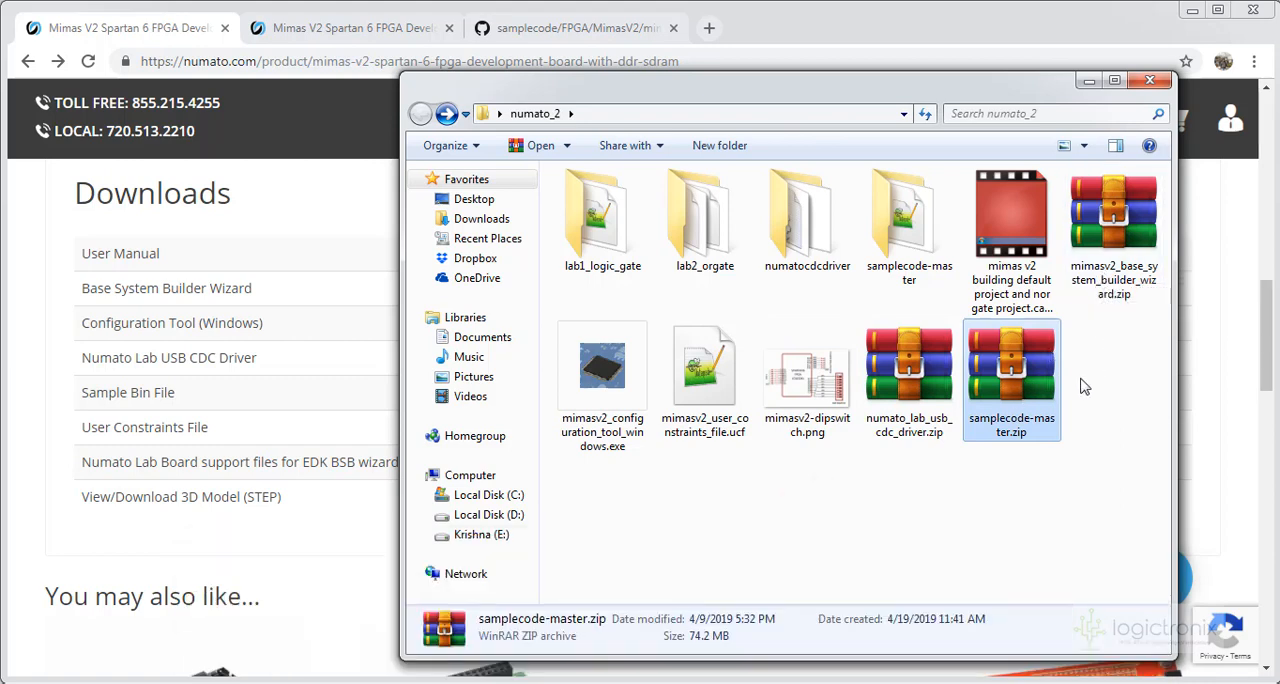
pyautogui.moveTo(1114, 80)
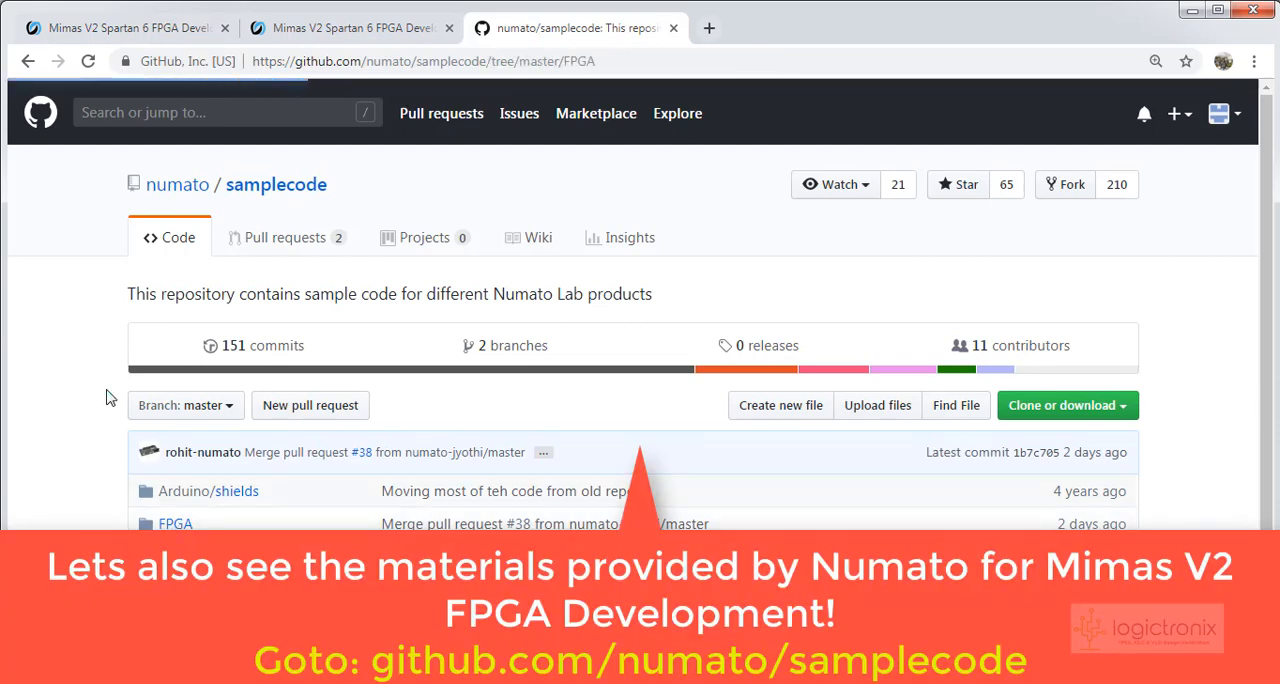
# Step: Browse the numato/samplecode repository into FPGA and then its MimasV2 folder
pyautogui.scroll(-3)
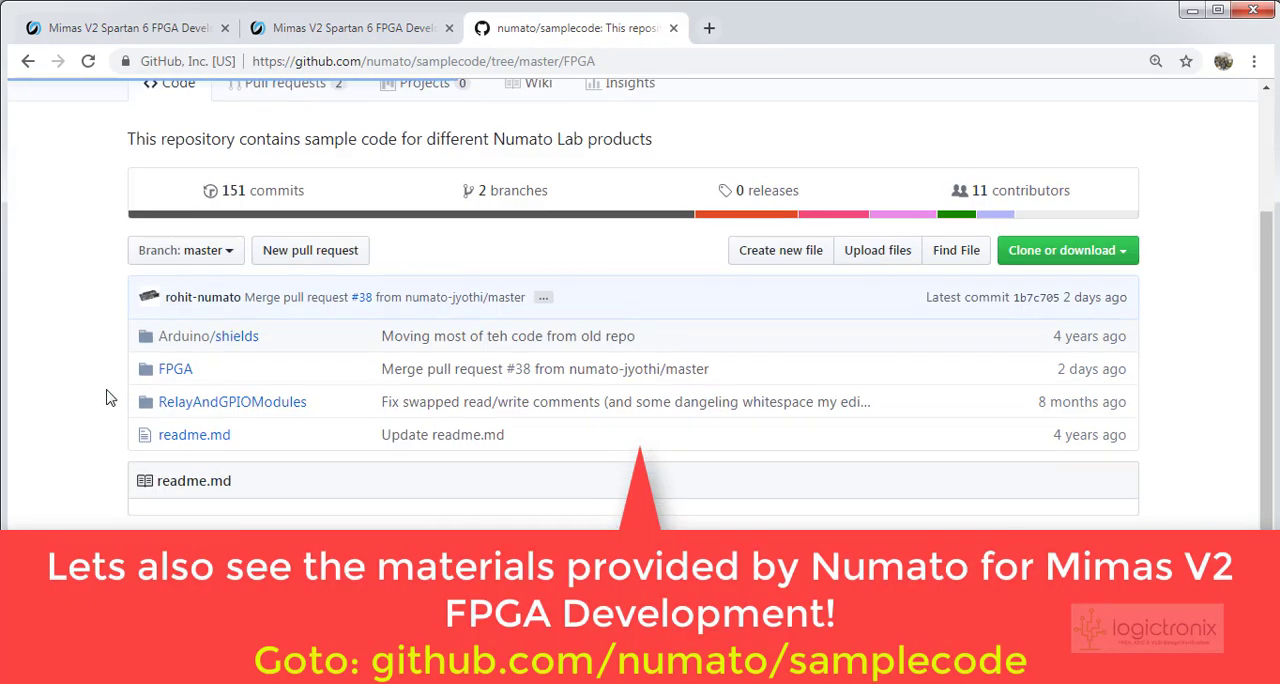
pyautogui.click(176, 368)
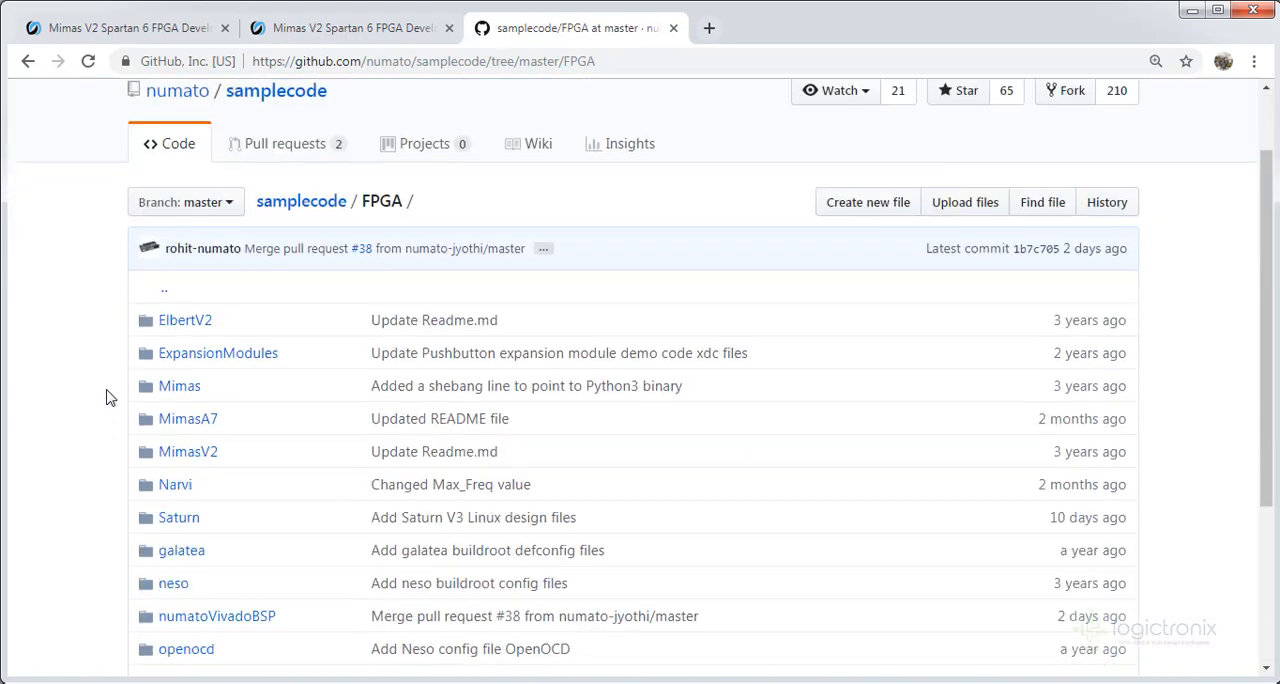
pyautogui.click(188, 452)
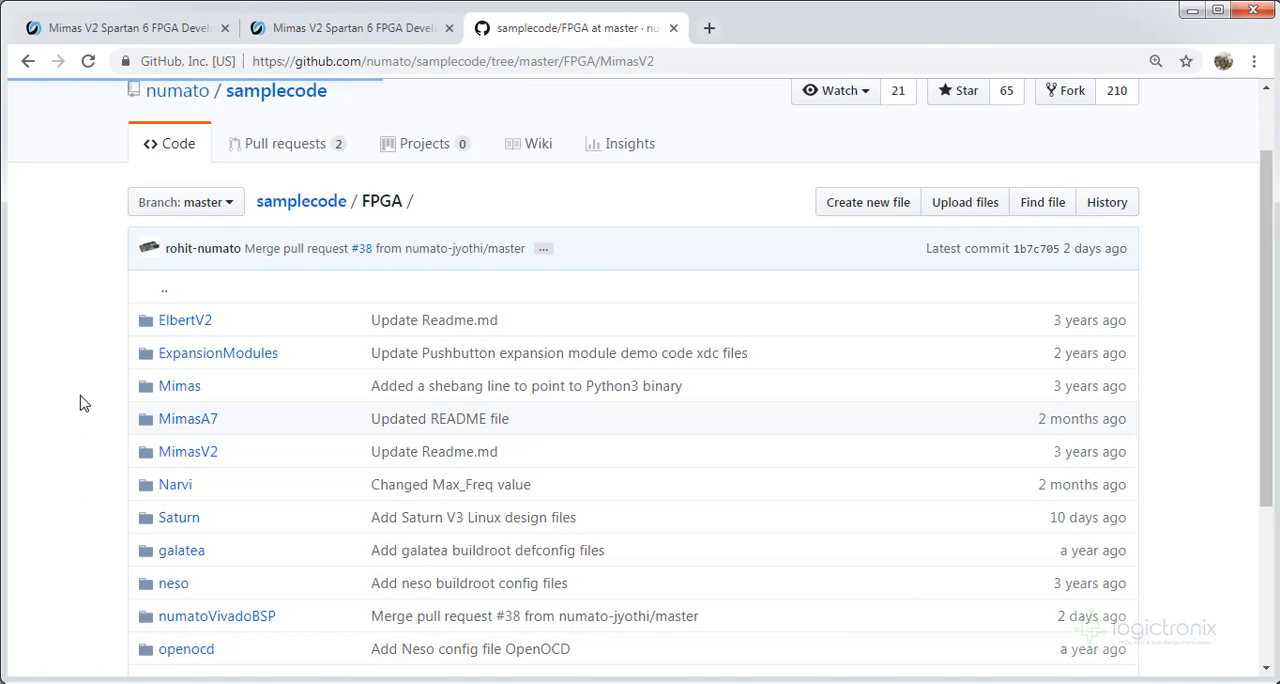
pyautogui.click(188, 452)
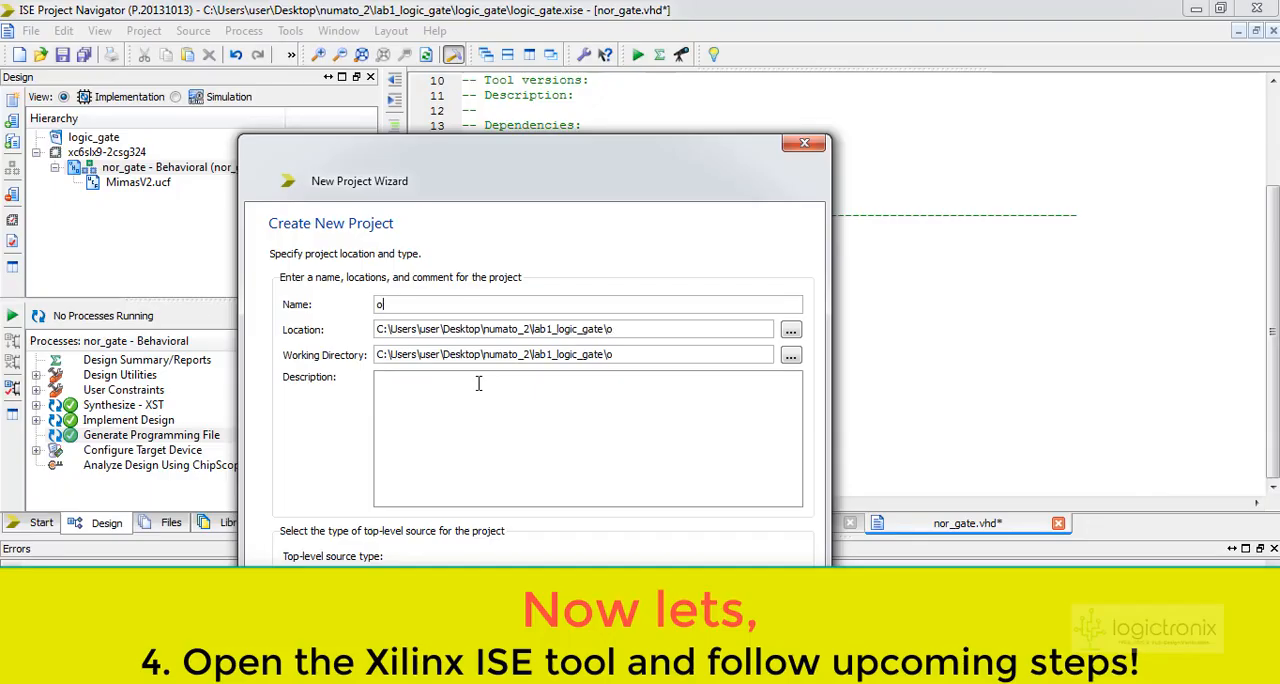
# Step: Name the new project lab2_orgate and place it in the numato_2 folder
pyautogui.write('lab')
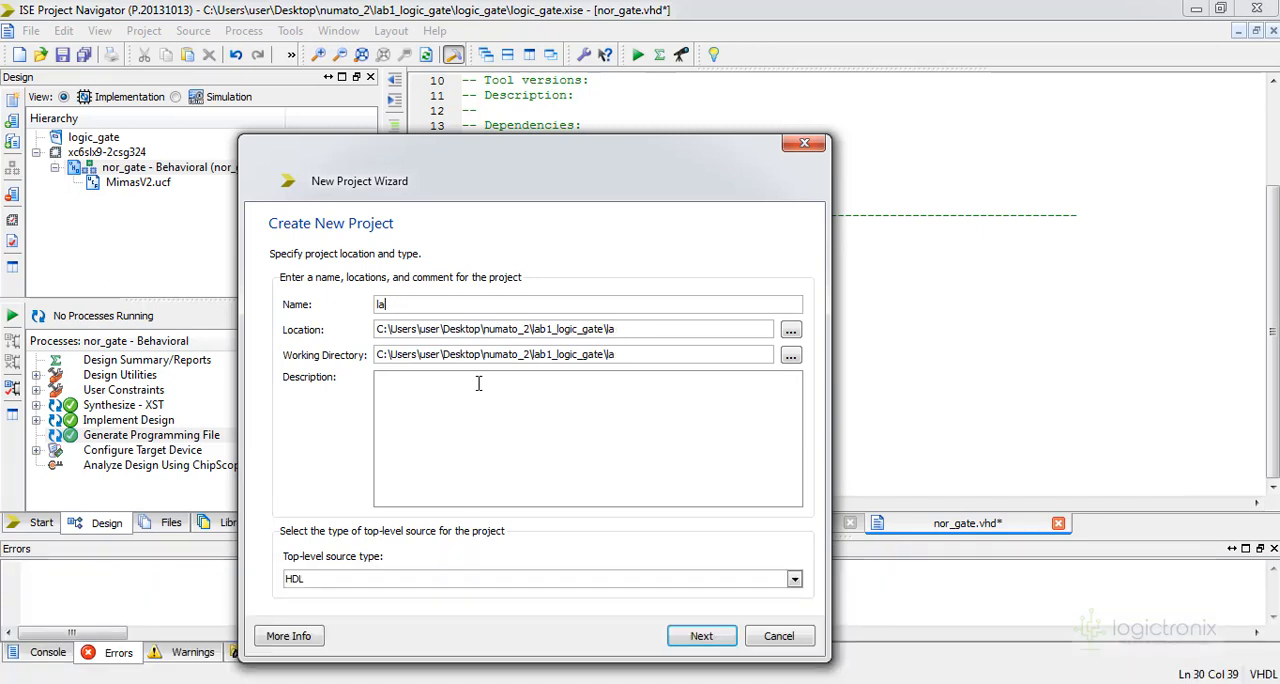
pyautogui.write('b2_orga')
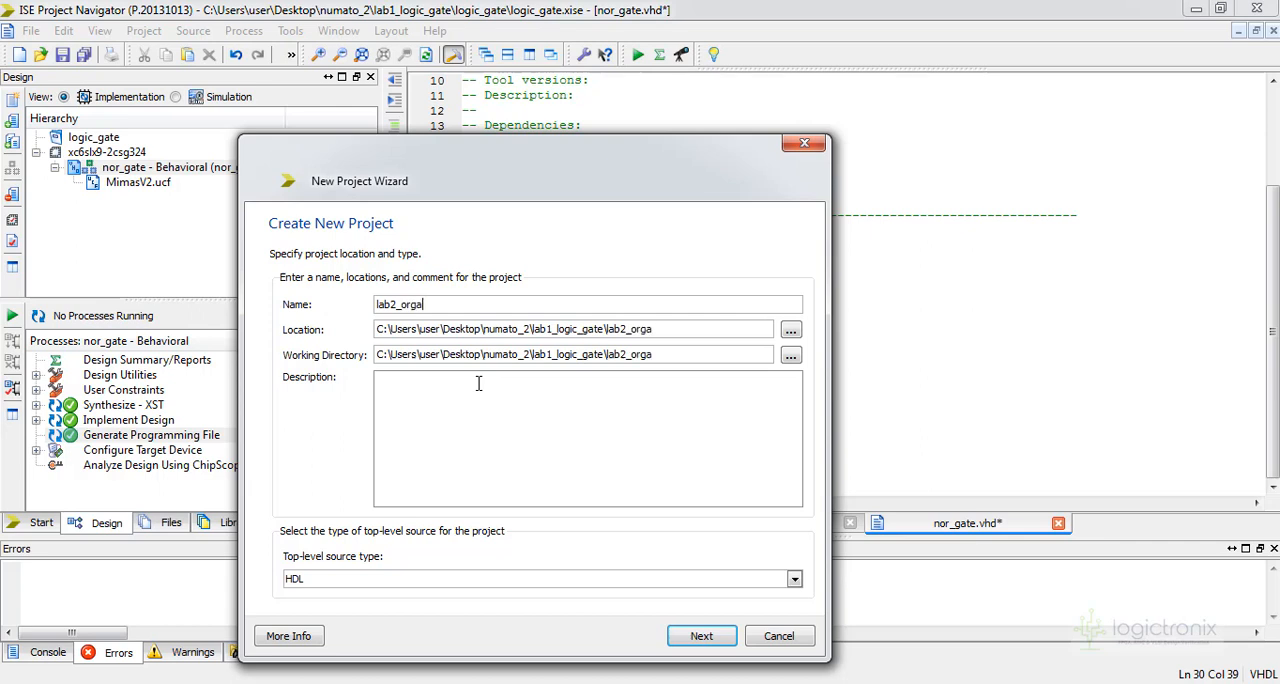
pyautogui.write('te')
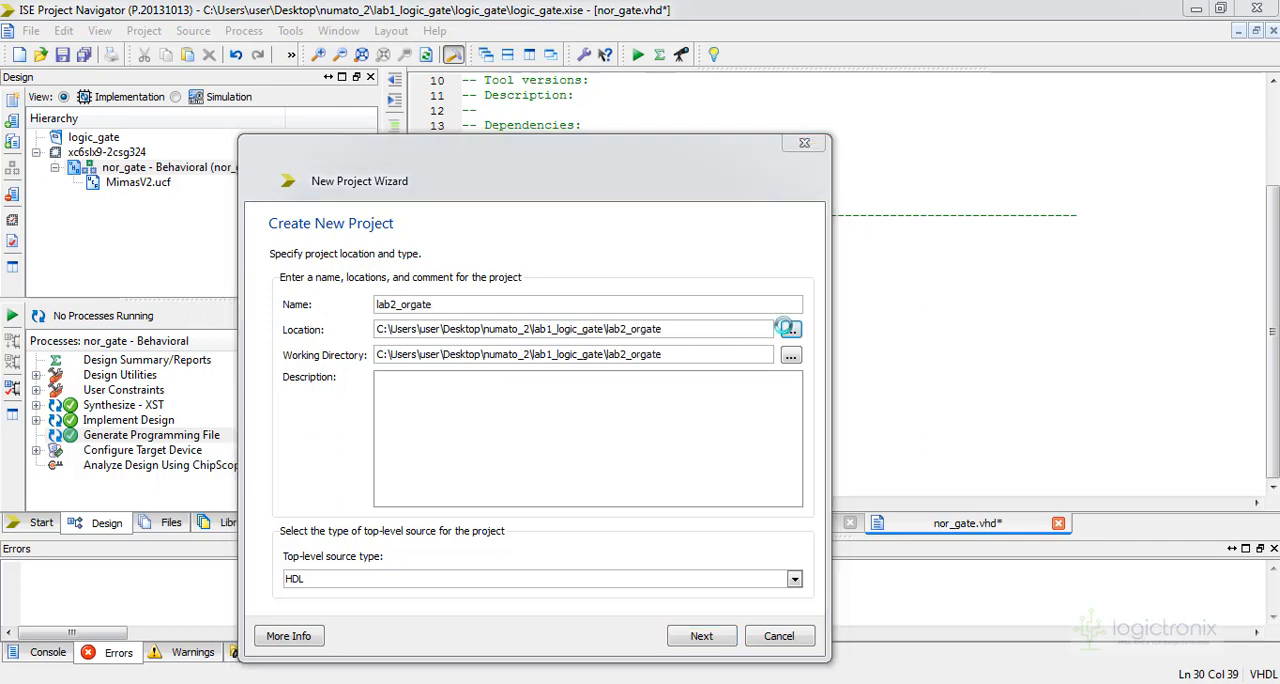
pyautogui.click(788, 328)
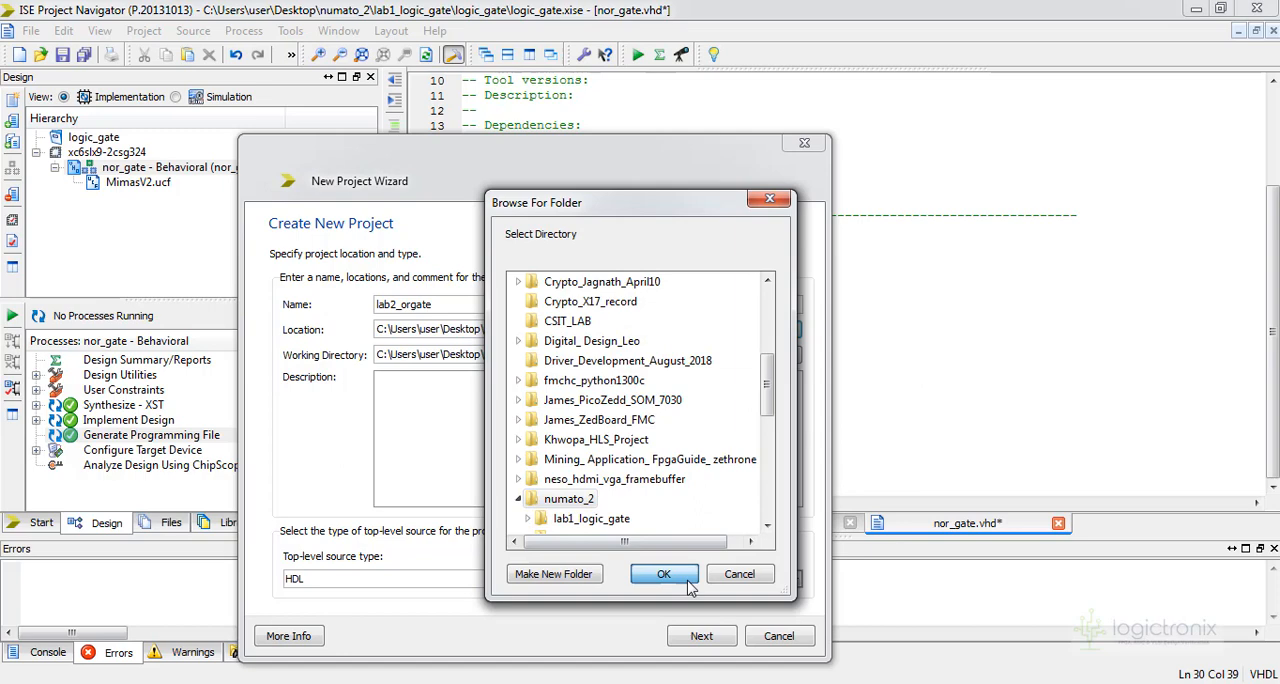
pyautogui.click(664, 572)
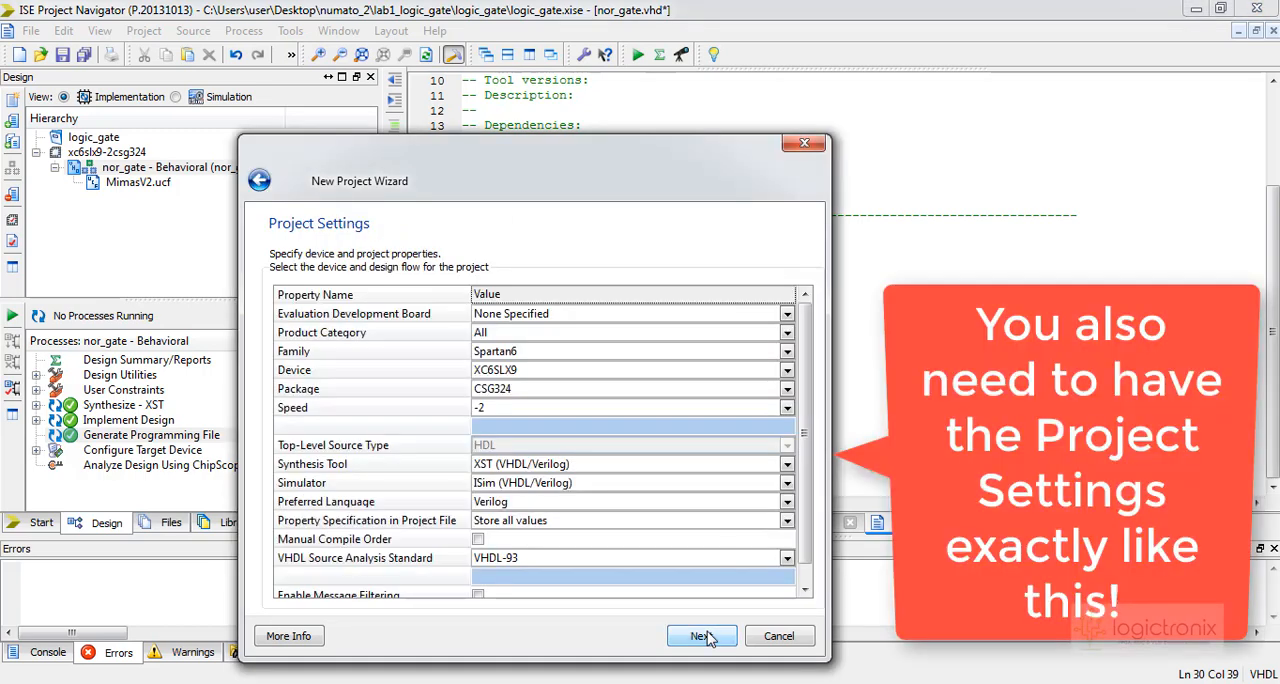
pyautogui.moveTo(710, 650)
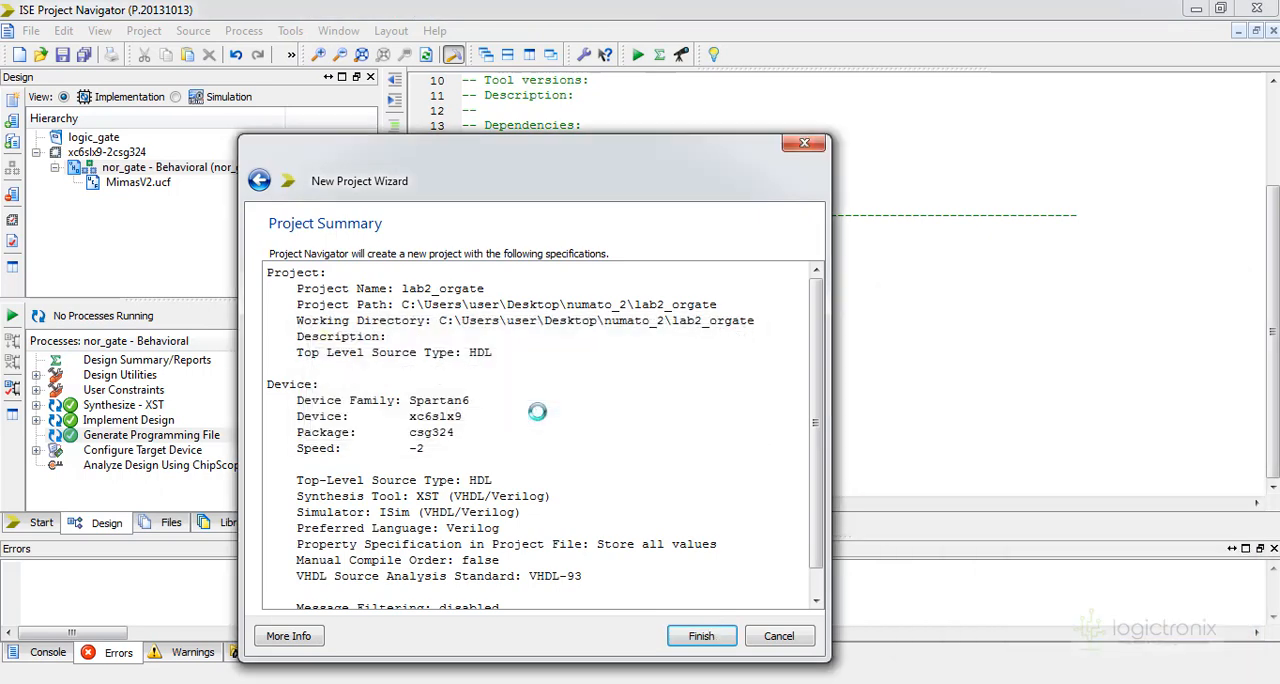
# Step: Finish creating the Spartan6 XC6SLX9 CSG324 project
pyautogui.click(700, 636)
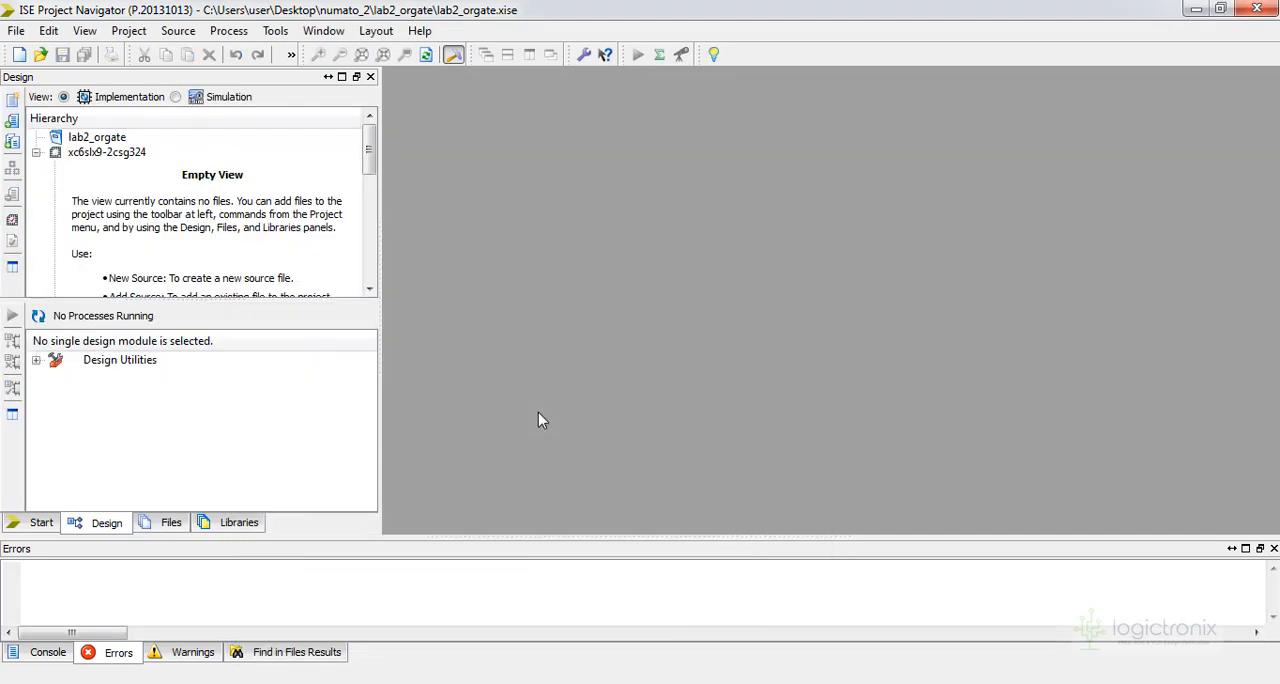
# Step: Add a new VHDL Module source named or_gate, skipping port definitions
pyautogui.rightClick(108, 152)
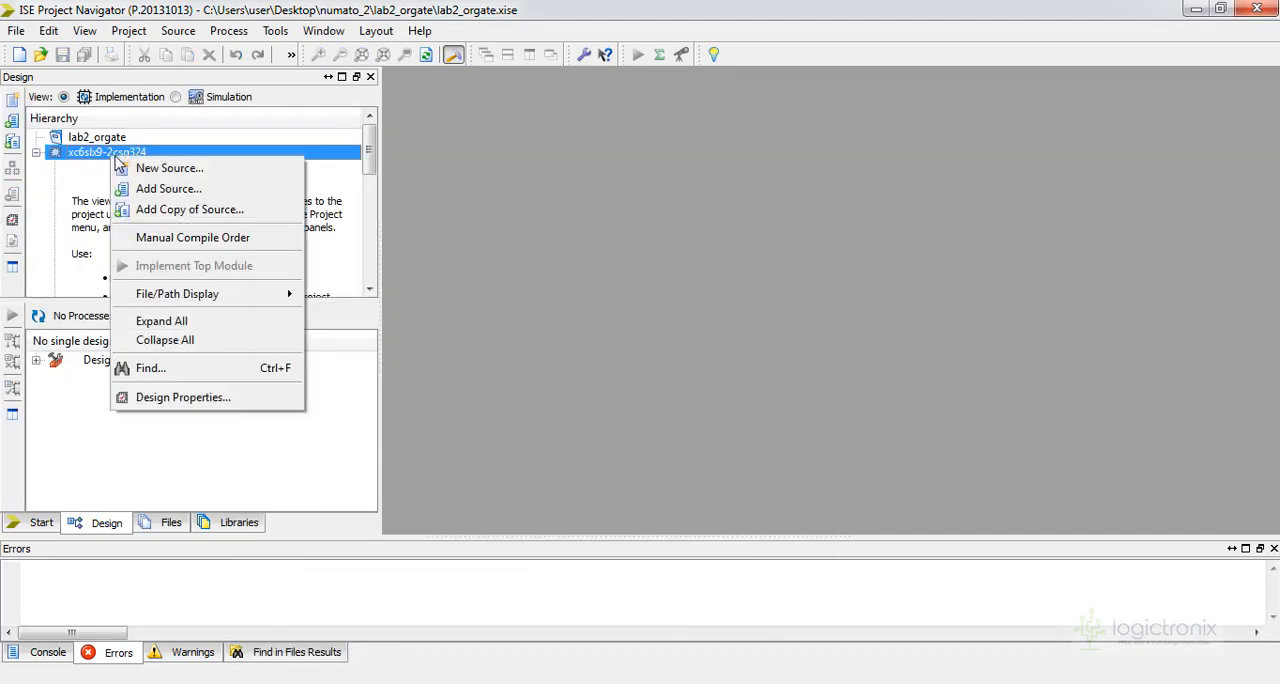
pyautogui.click(168, 168)
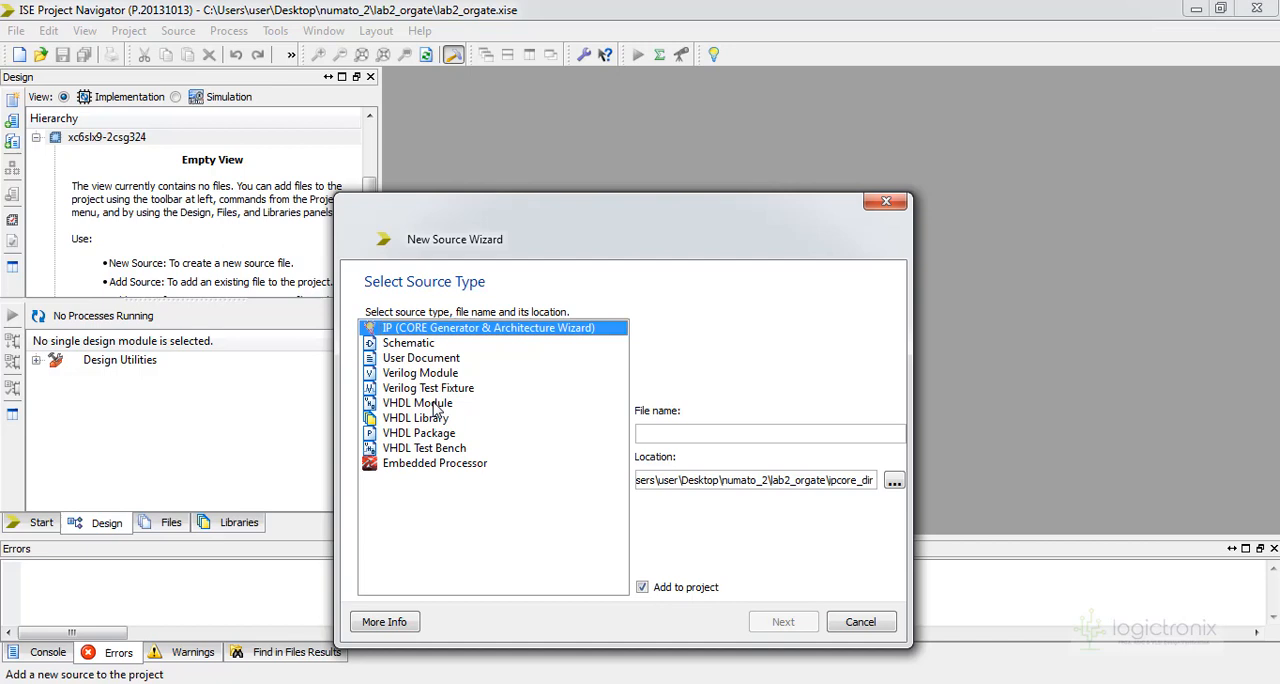
pyautogui.write('or')
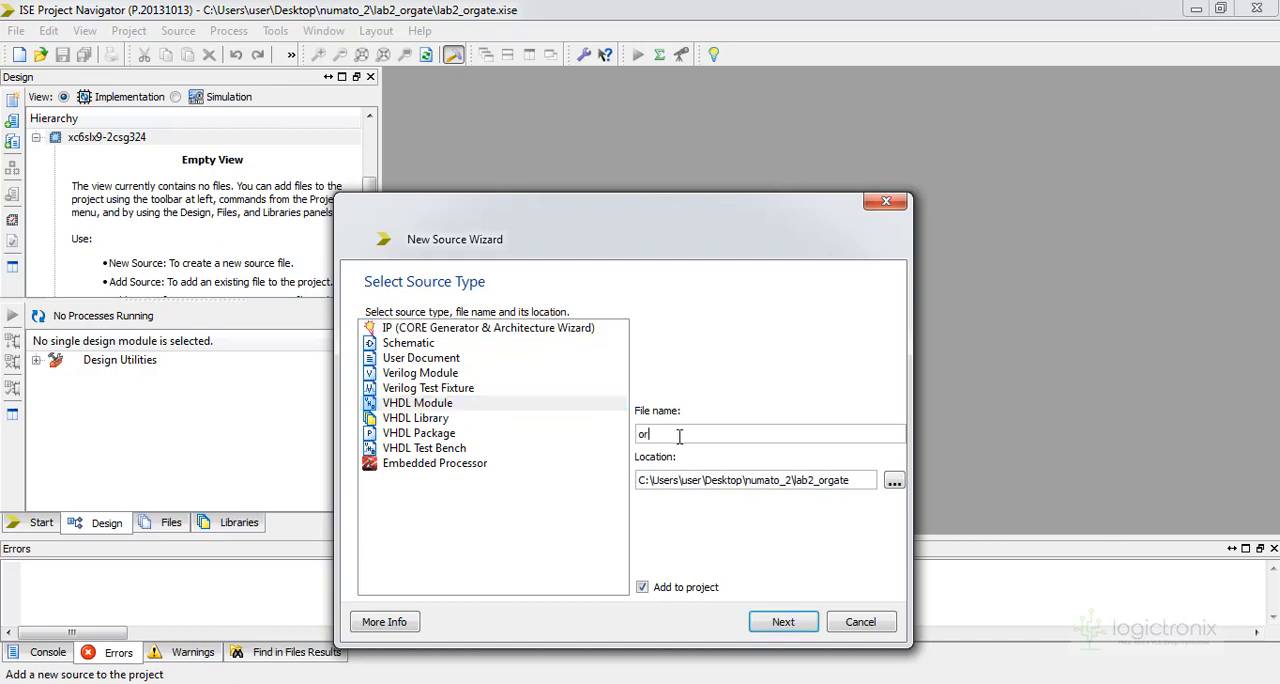
pyautogui.write('_ga')
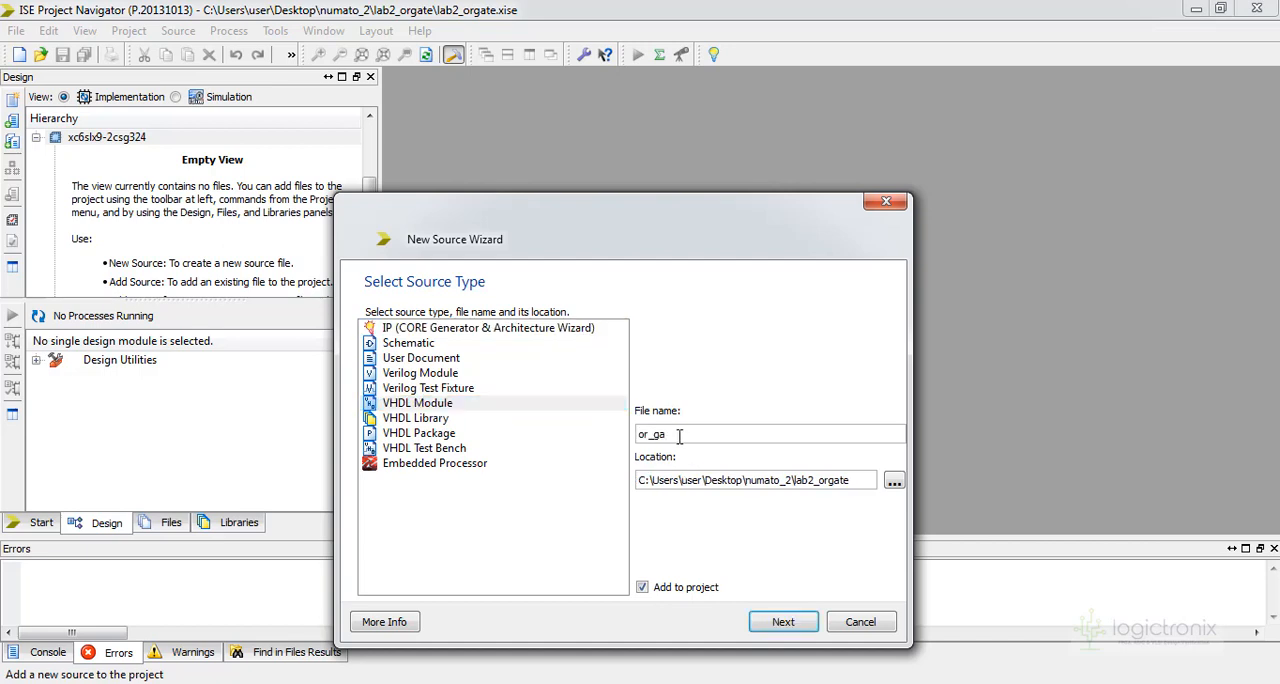
pyautogui.click(784, 620)
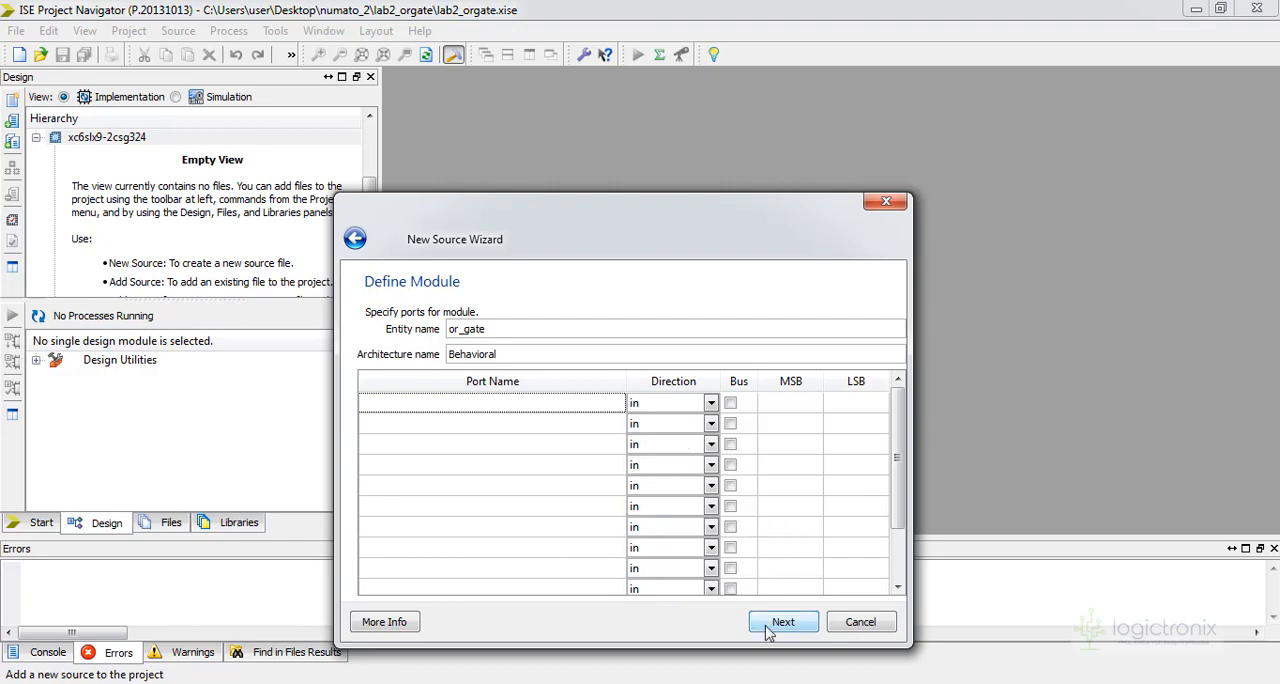
pyautogui.click(784, 620)
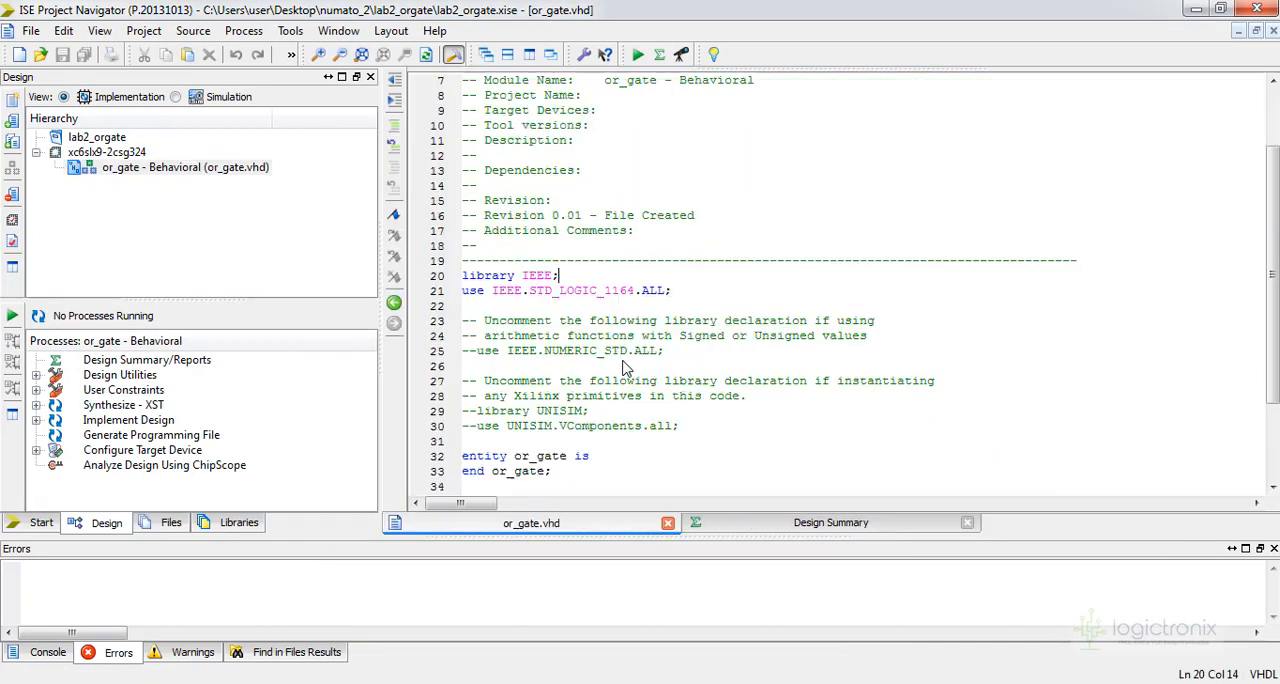
# Step: Declare port(a,b: in std_logic; z: out std_logic) in the or_gate entity
pyautogui.scroll(-3)
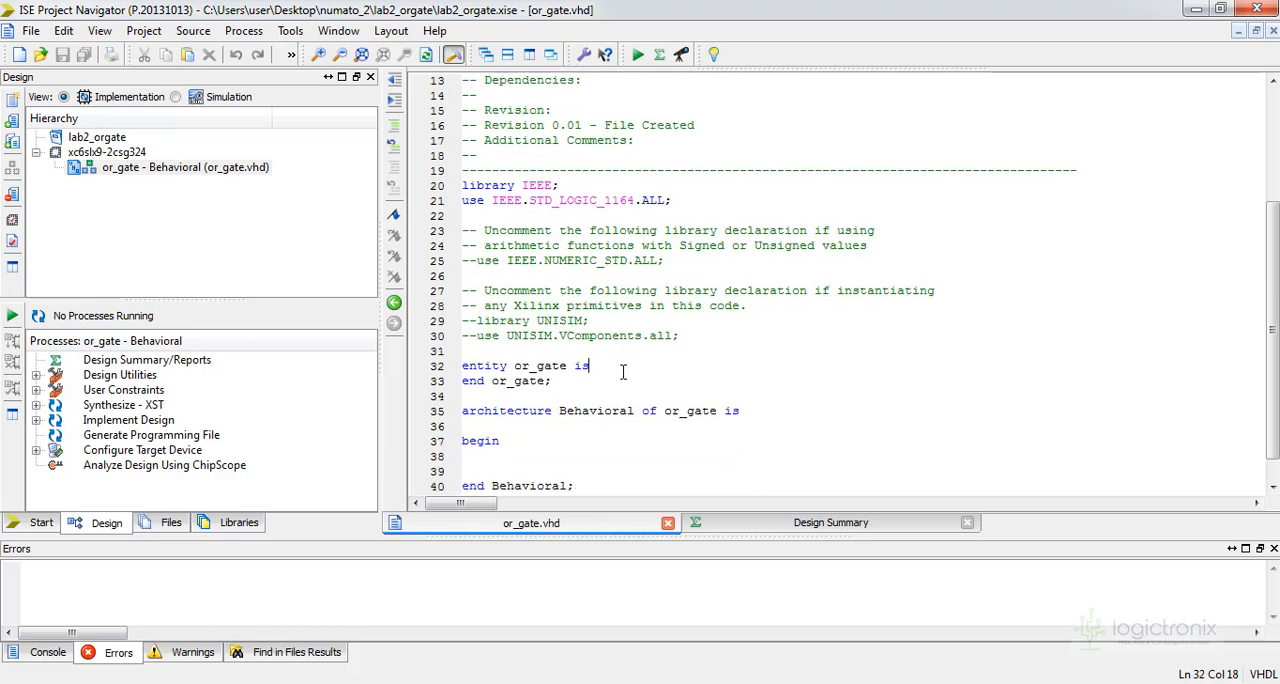
pyautogui.write('port')
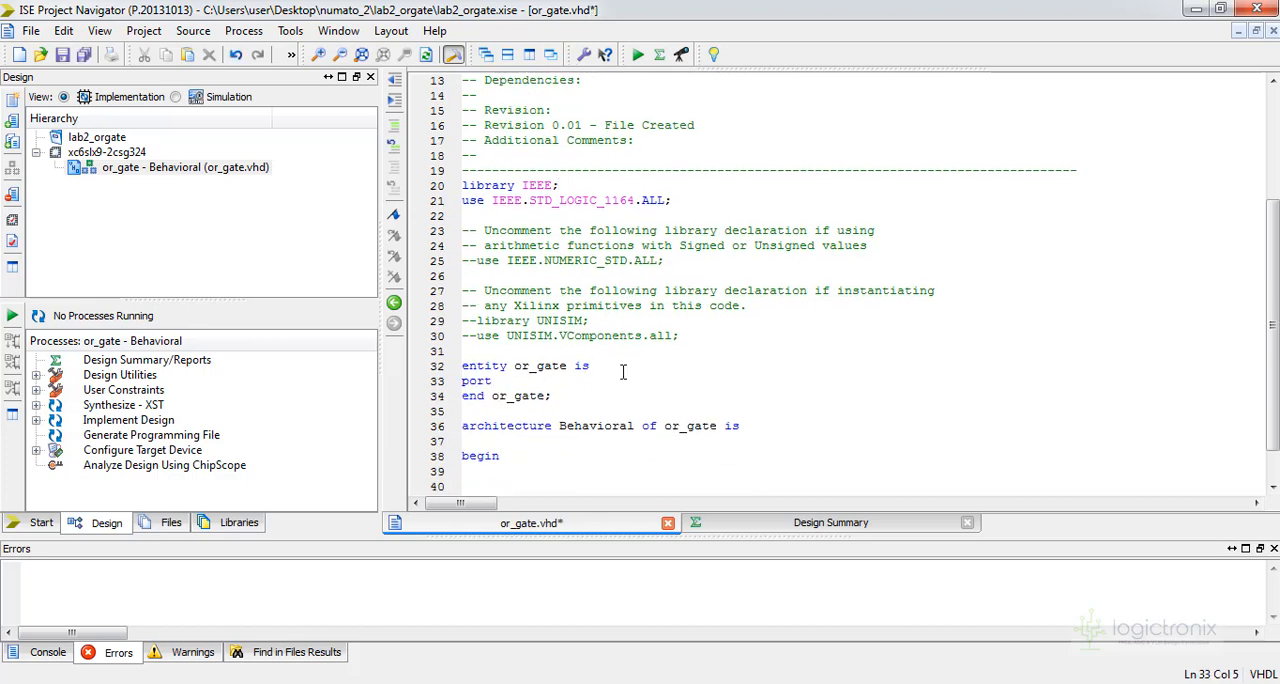
pyautogui.write('(a,')
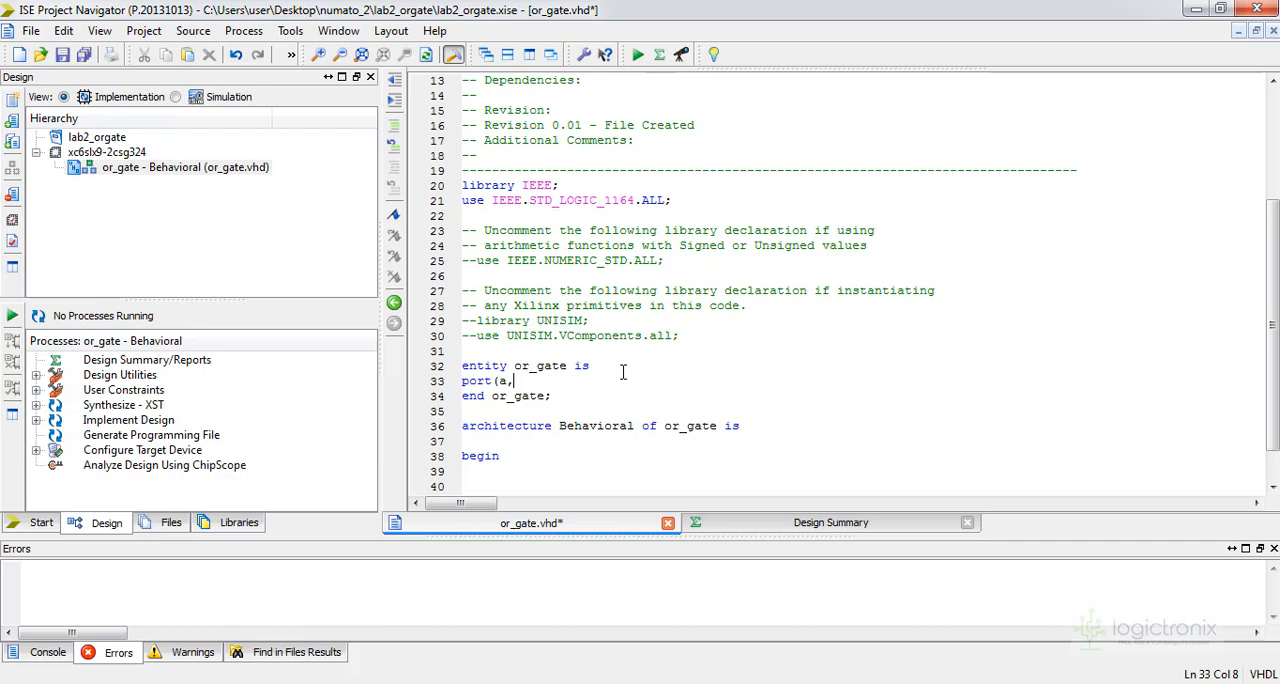
pyautogui.write('b: i')
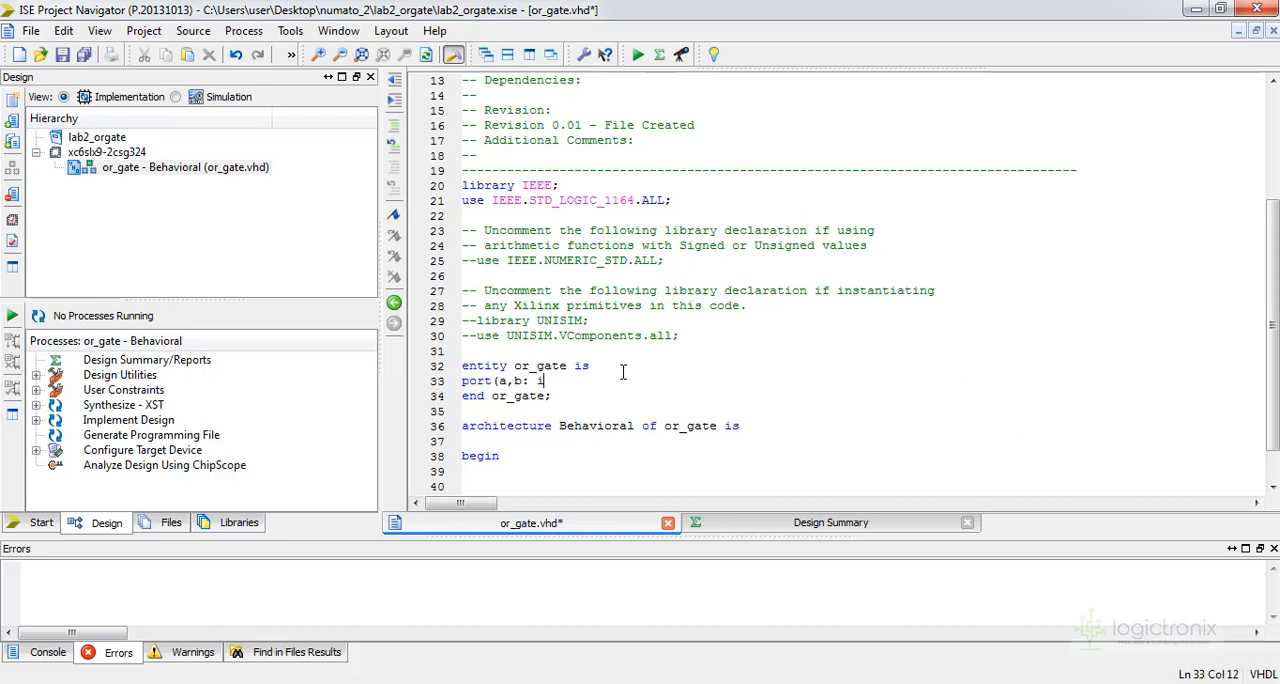
pyautogui.write('n std_logi')
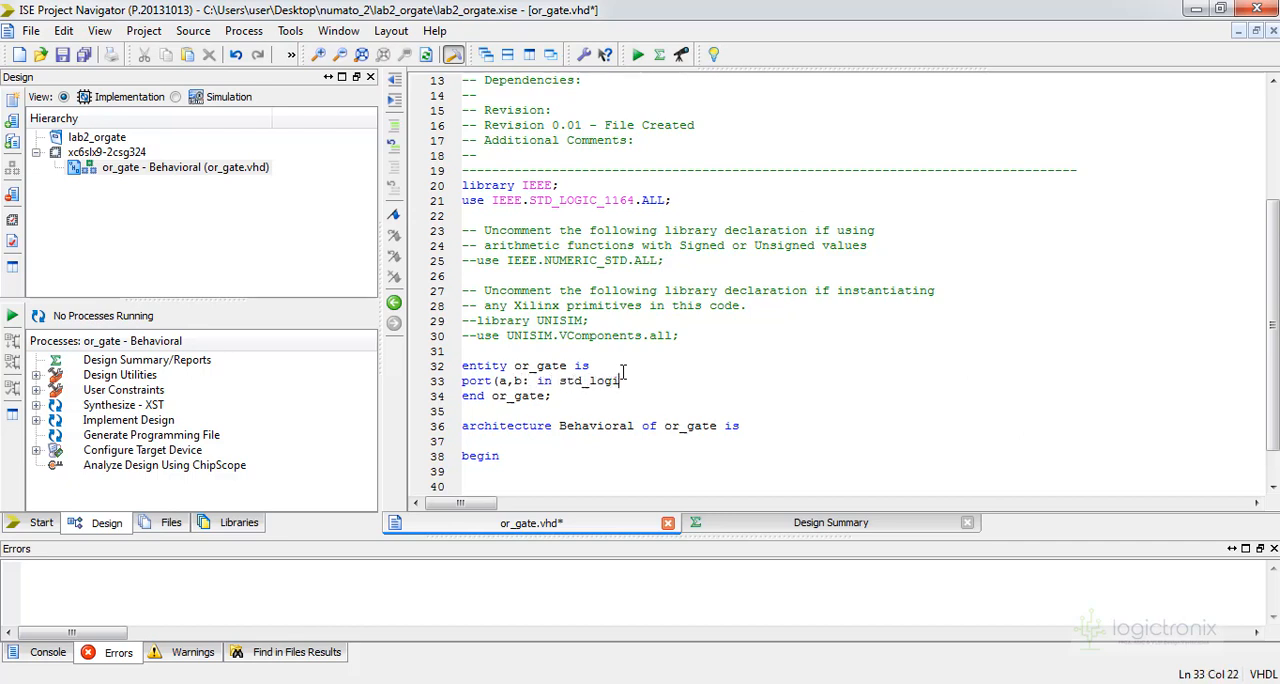
pyautogui.press('Return')
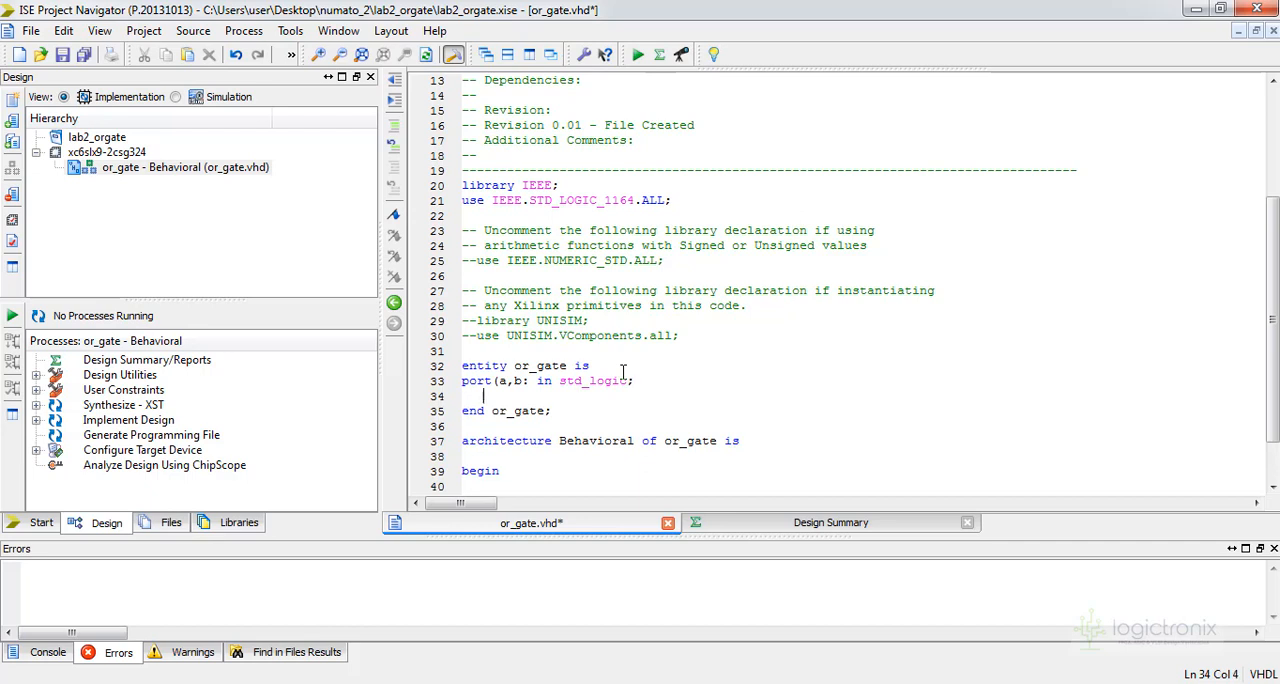
pyautogui.write('z: out s')
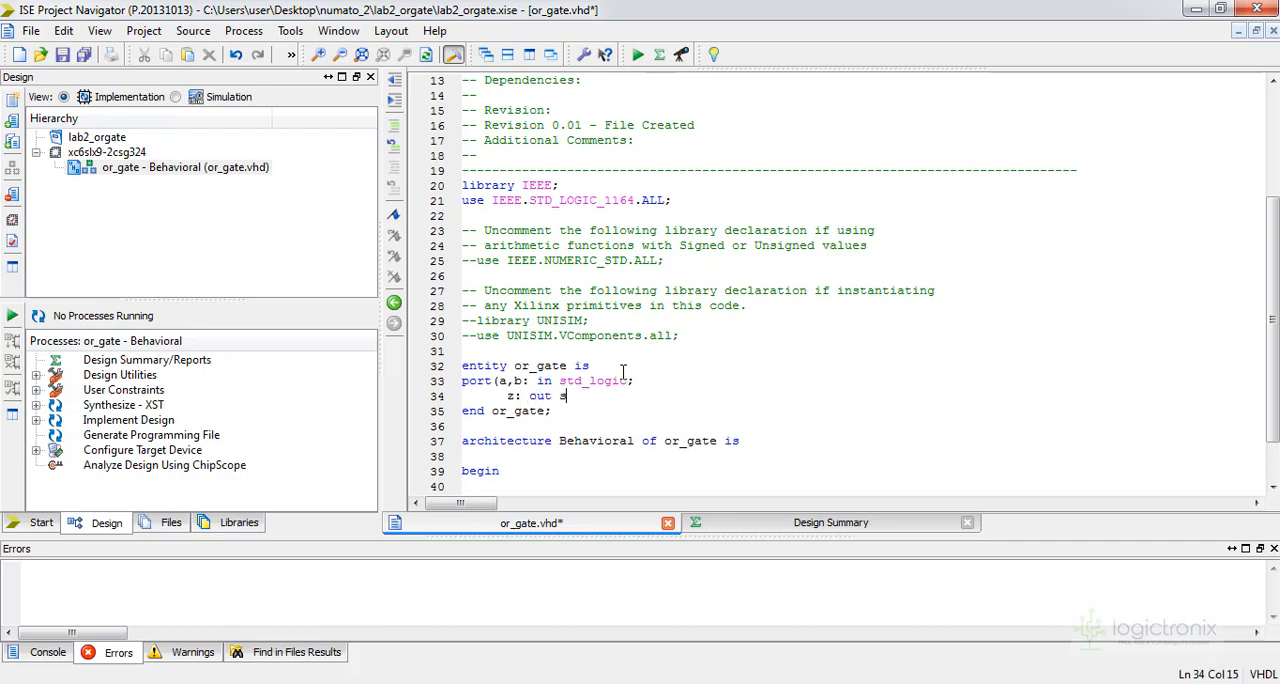
pyautogui.write('td_logic')
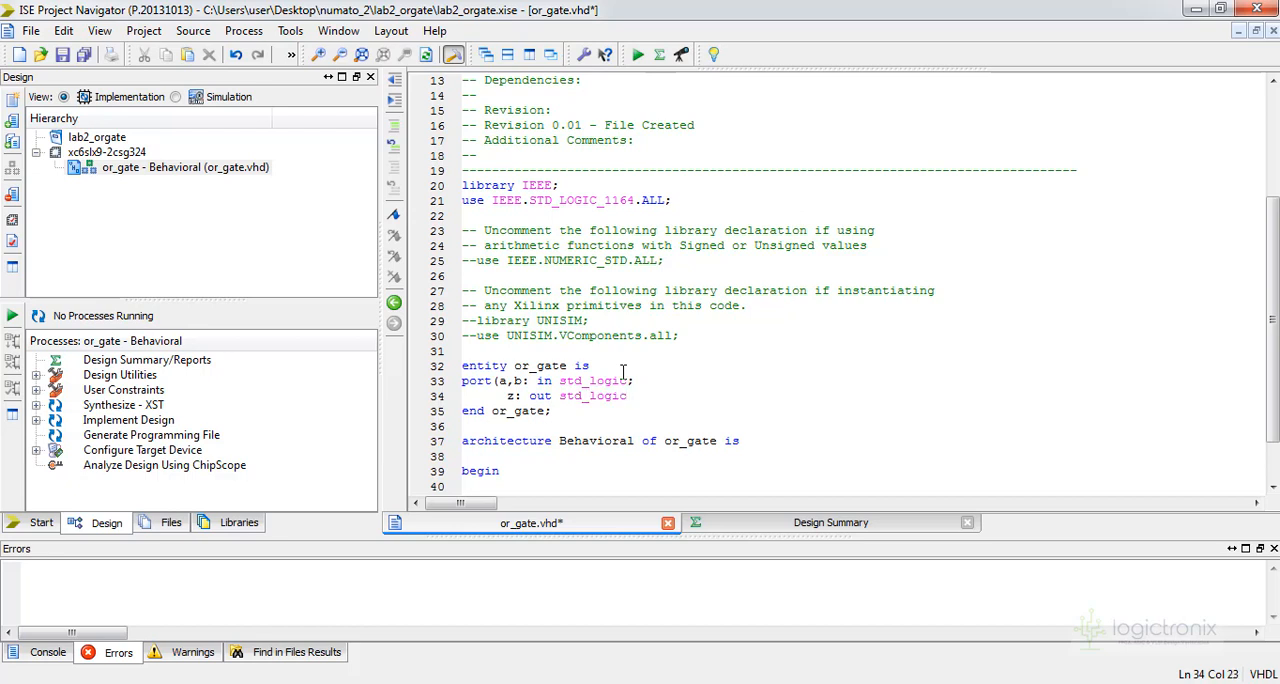
# Step: Write z <= a or b; in the architecture body
pyautogui.scroll(-3)
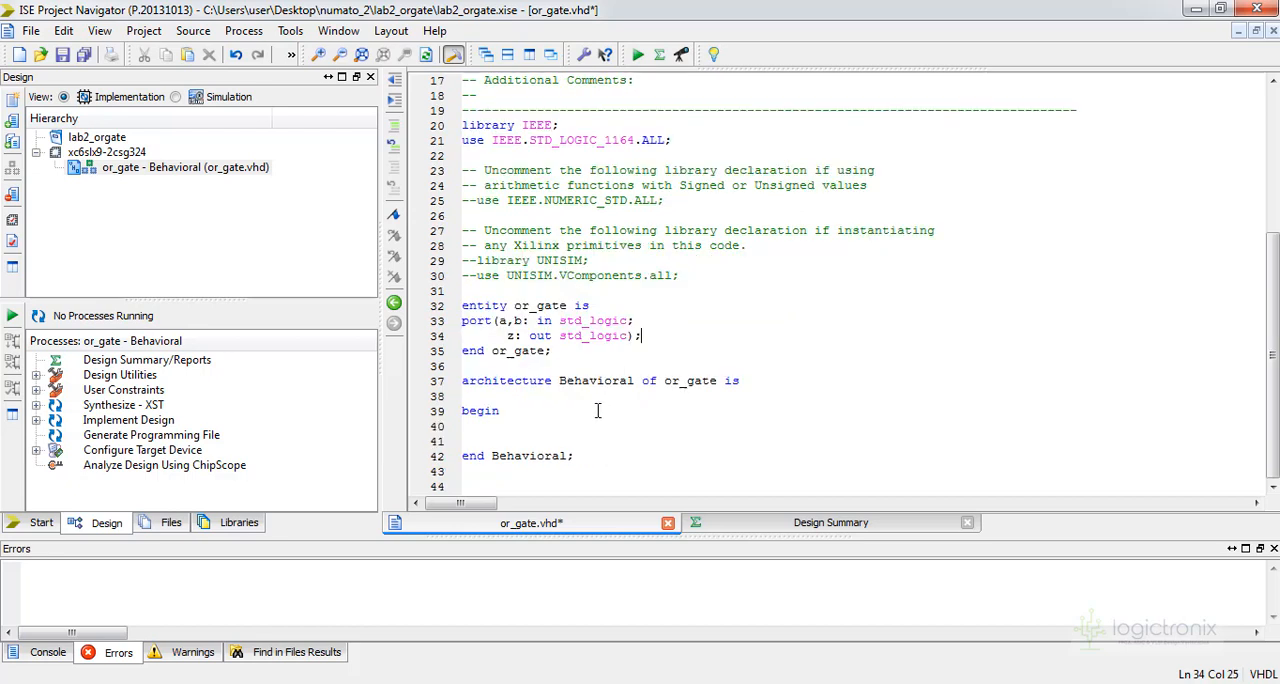
pyautogui.write('z')
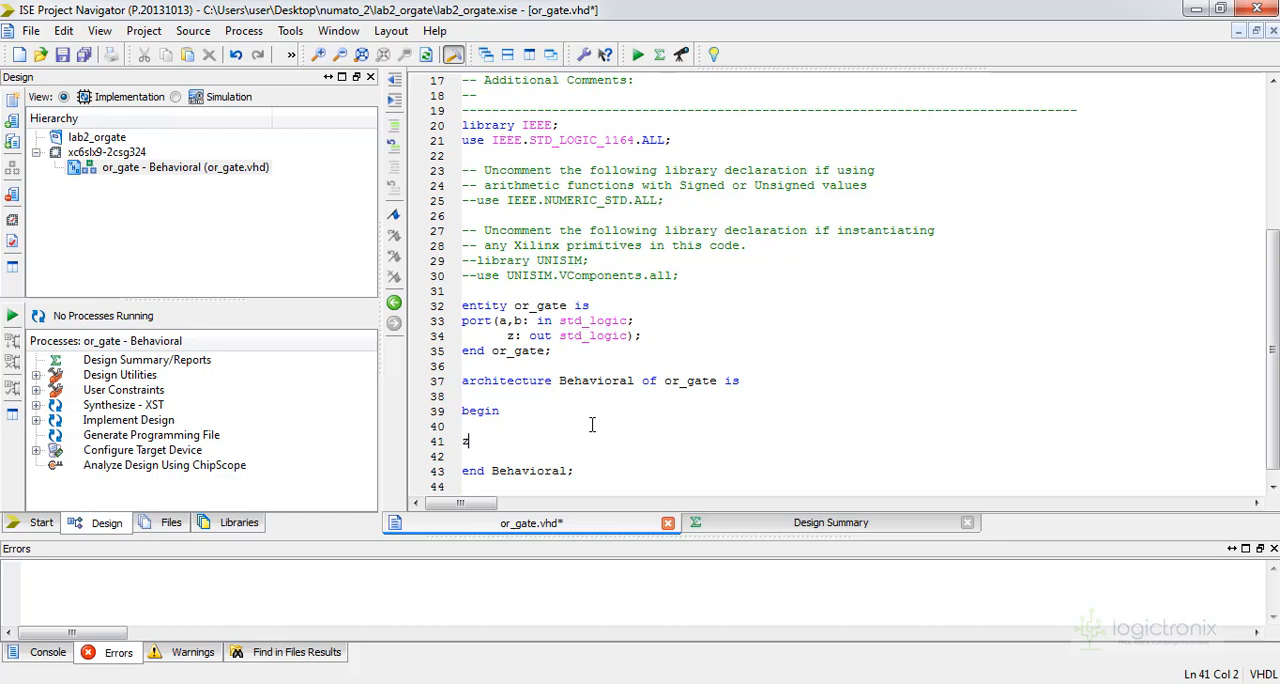
pyautogui.write('<=a')
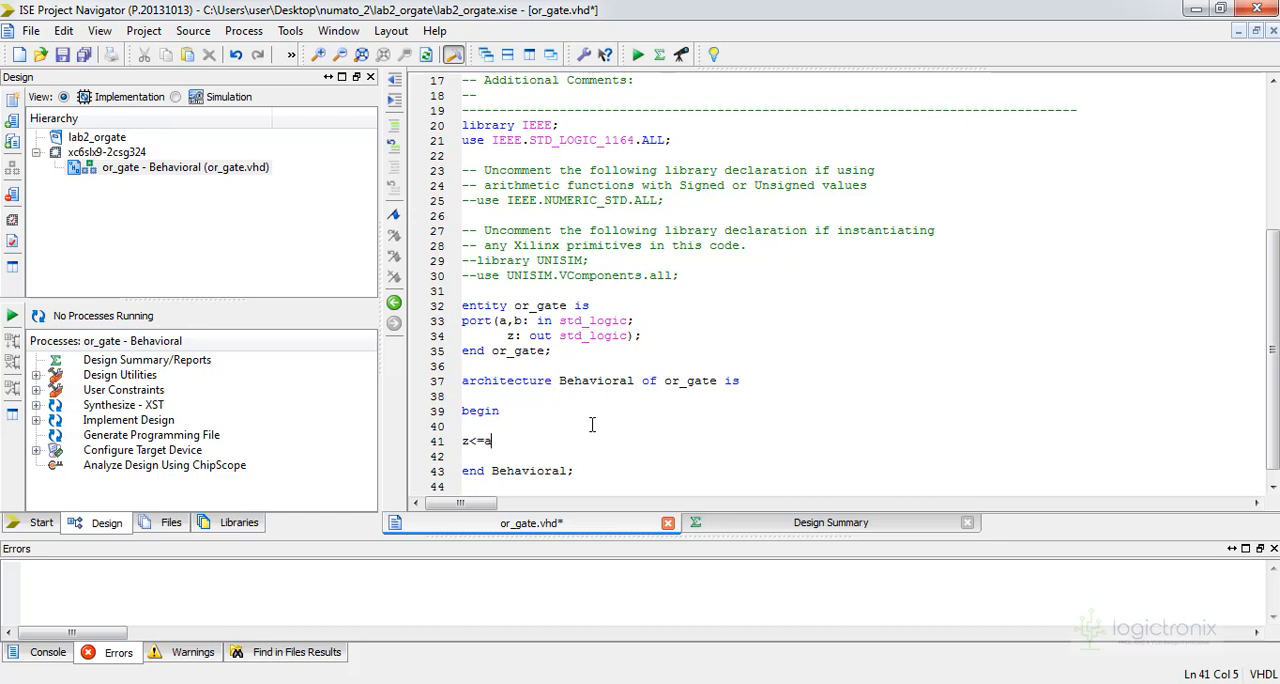
pyautogui.write('or b;')
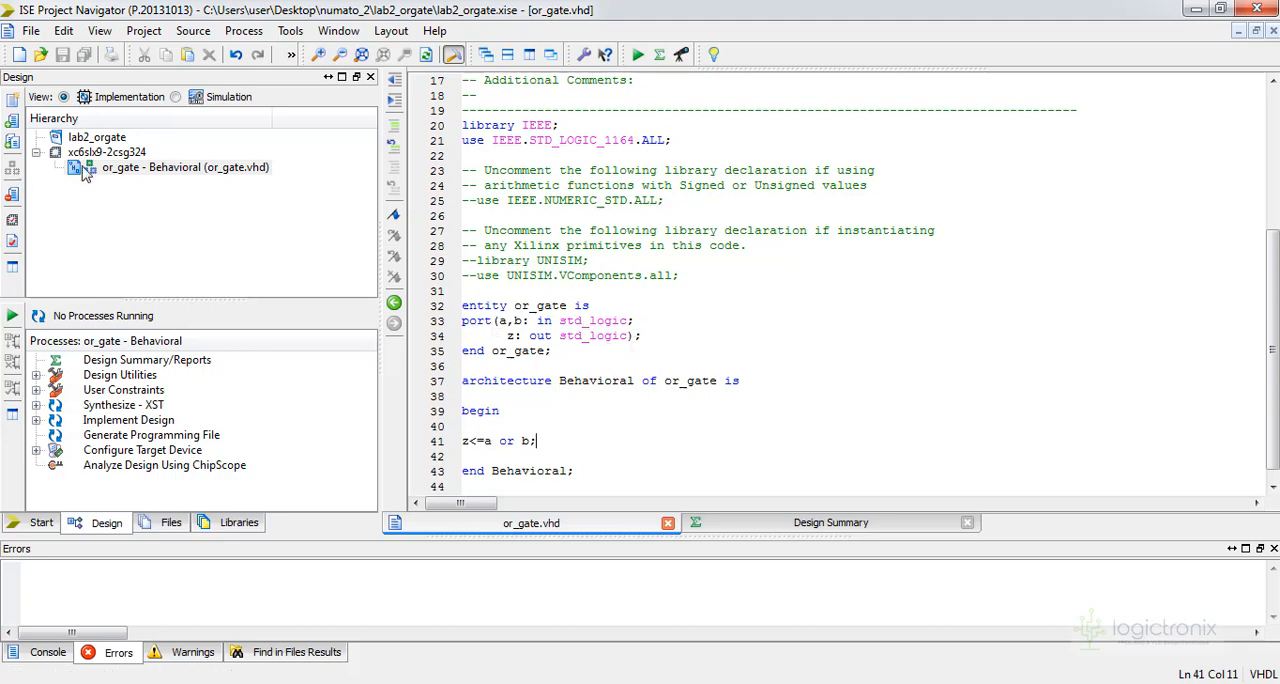
# Step: Add a copy of mimasv2_user_constraints_file.ucf from numato_2 to the project
pyautogui.click(184, 168)
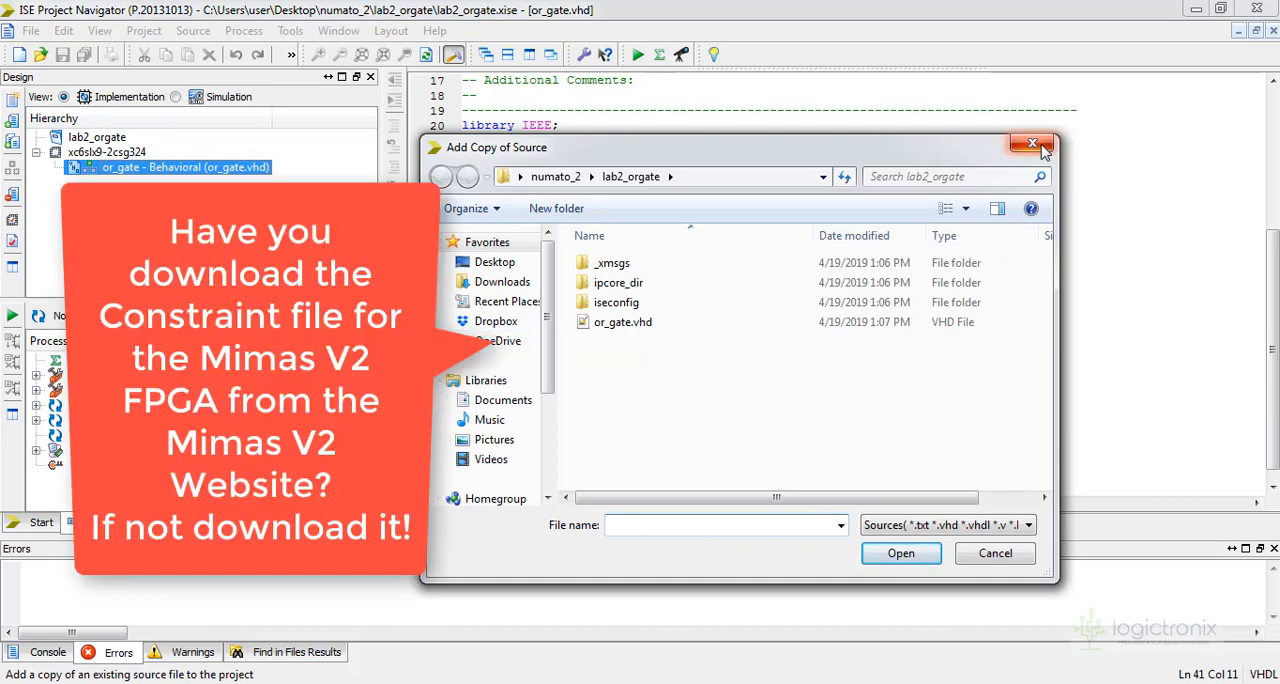
pyautogui.click(442, 178)
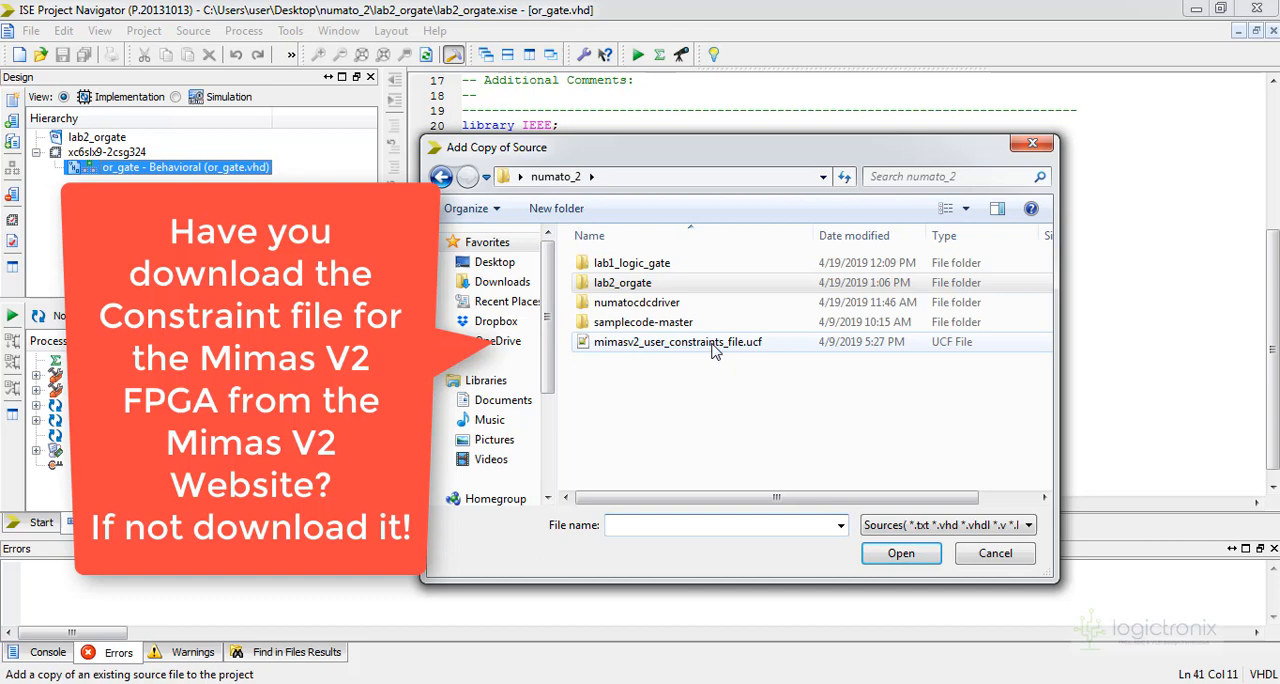
pyautogui.click(900, 552)
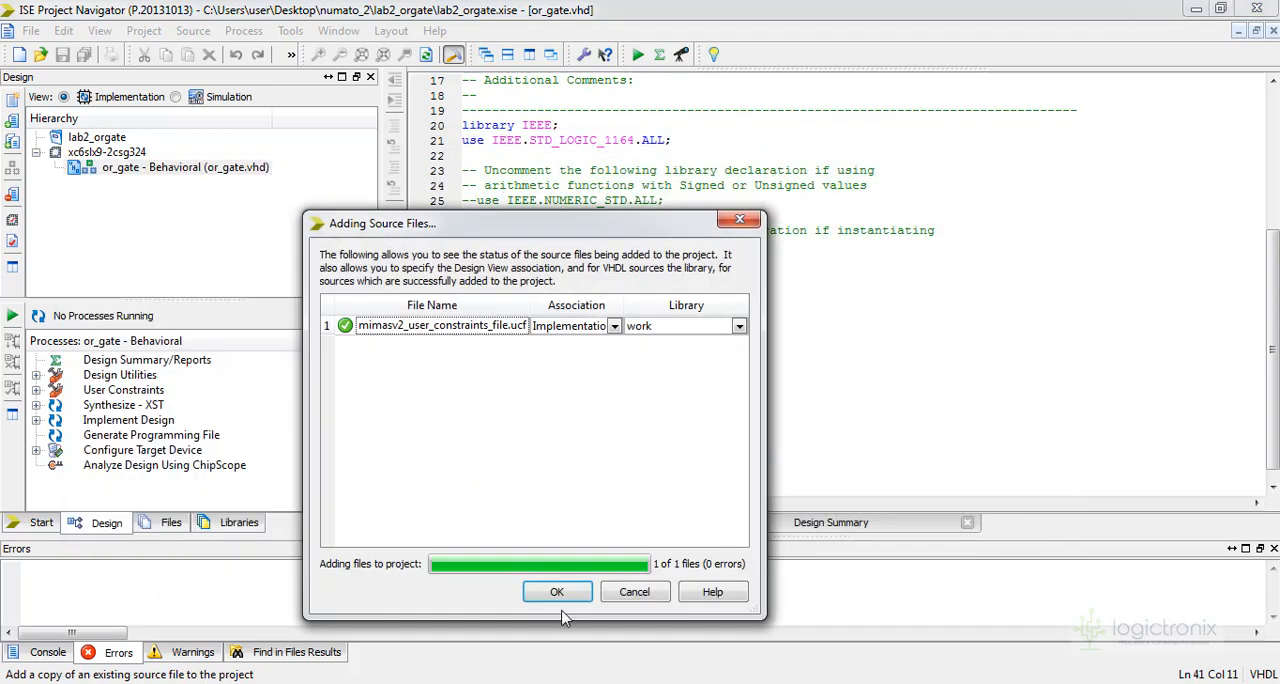
pyautogui.click(556, 592)
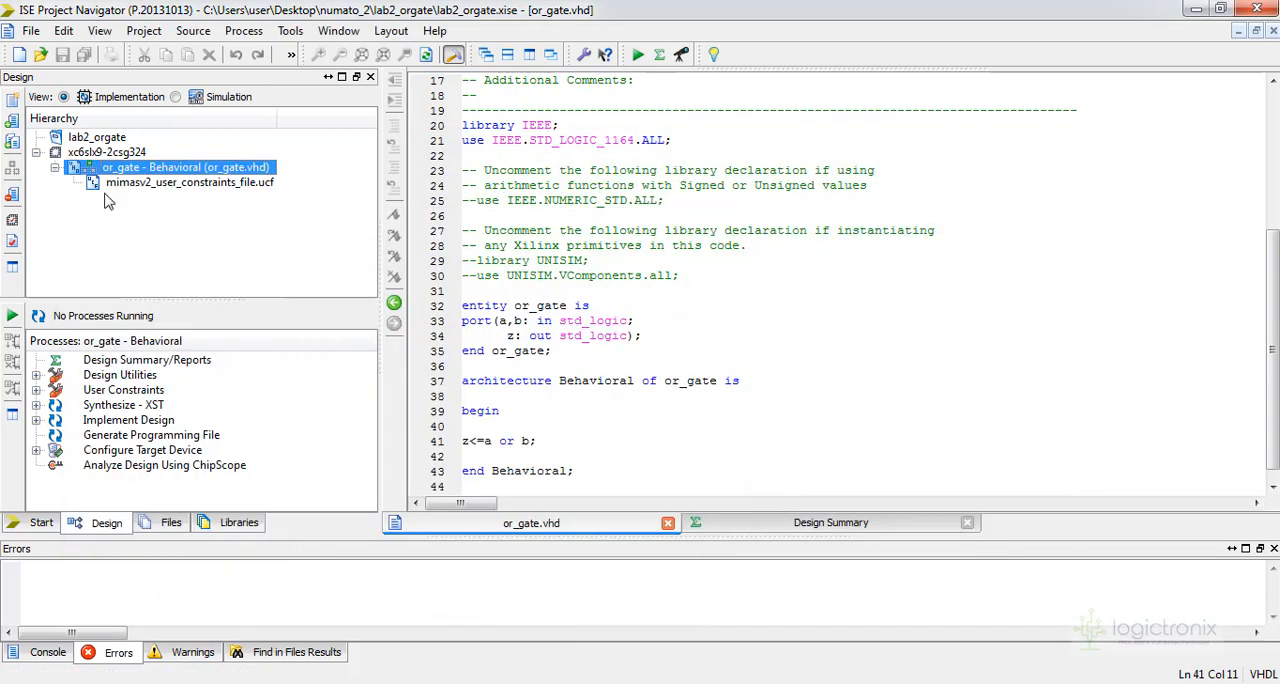
# Step: Open mimasv2_user_constraints_file.ucf and scroll through its pin definitions
pyautogui.doubleClick(188, 182)
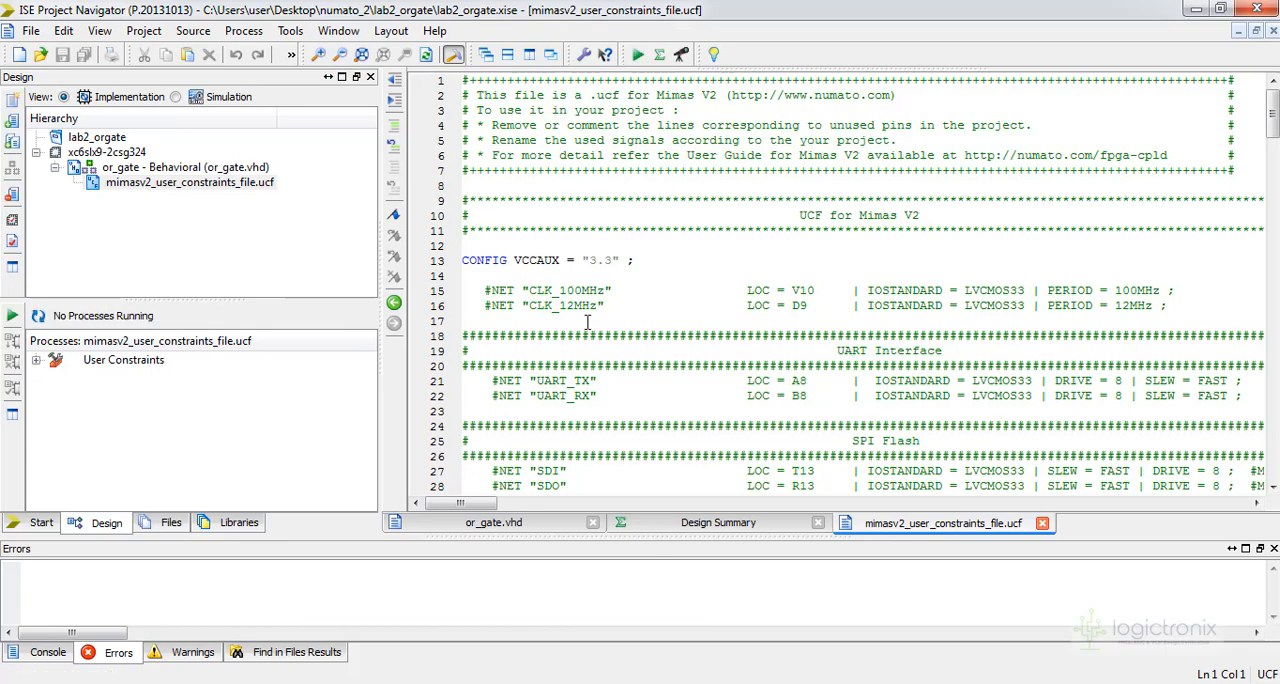
pyautogui.scroll(-3)
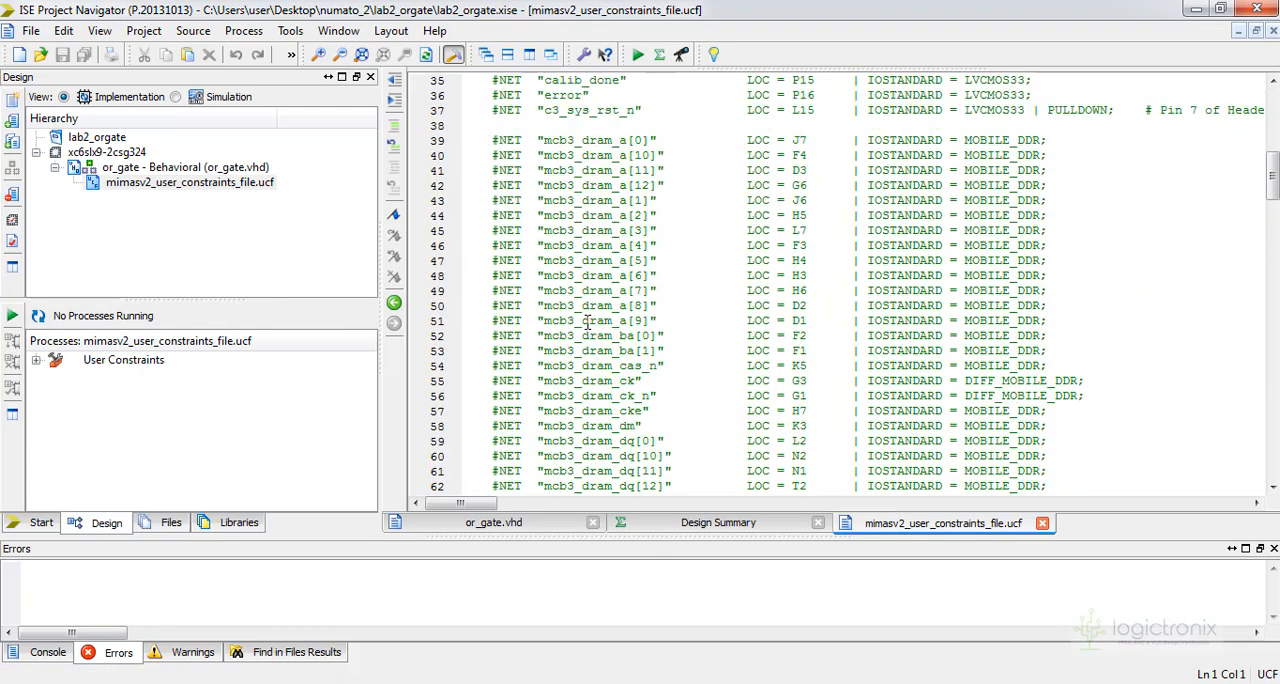
pyautogui.scroll(-3)
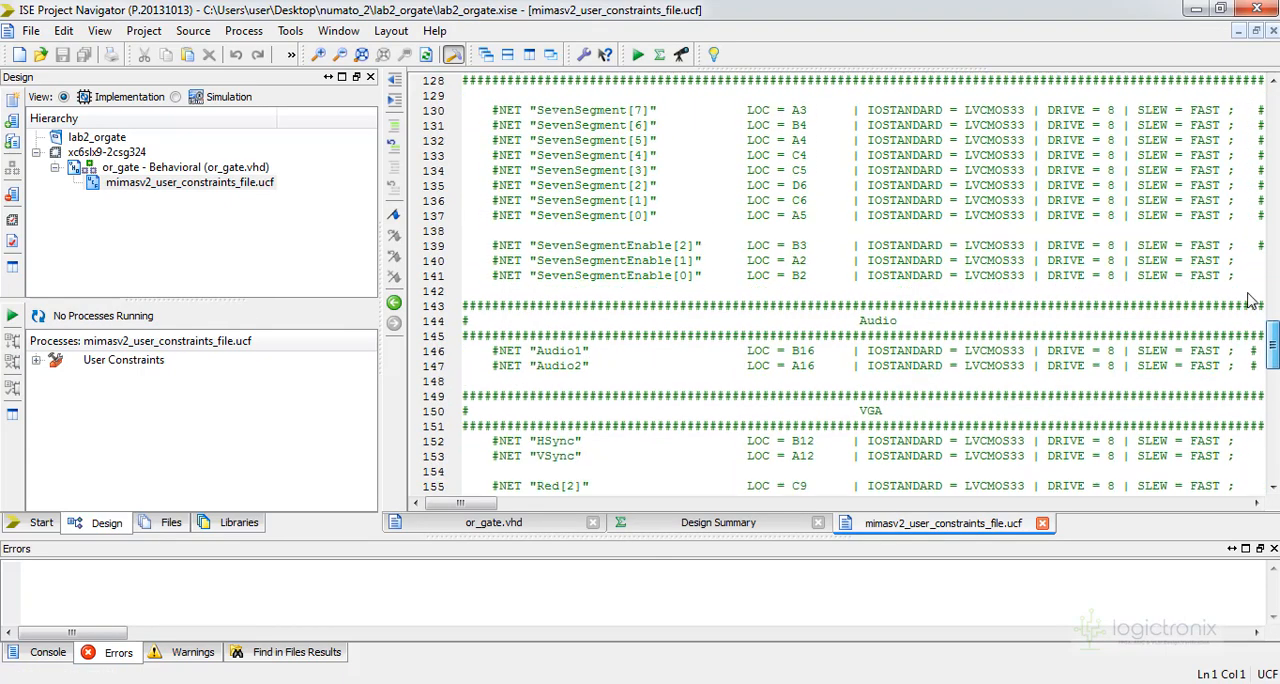
pyautogui.scroll(3)
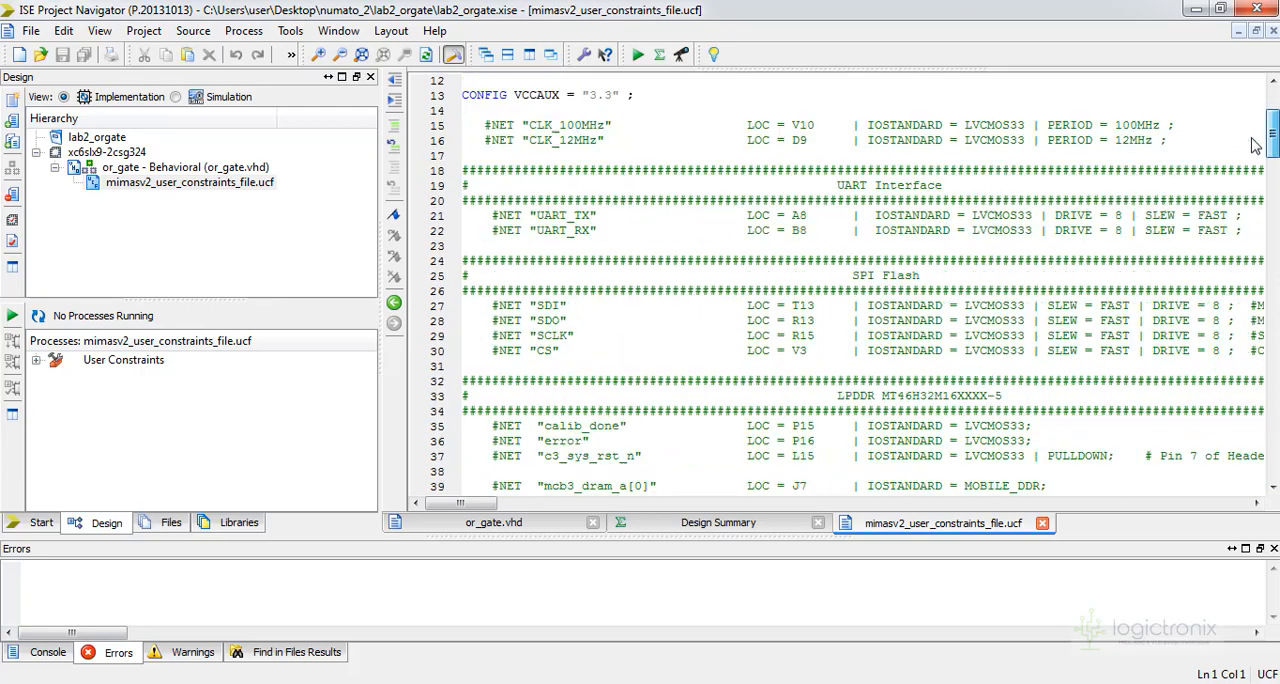
pyautogui.scroll(-3)
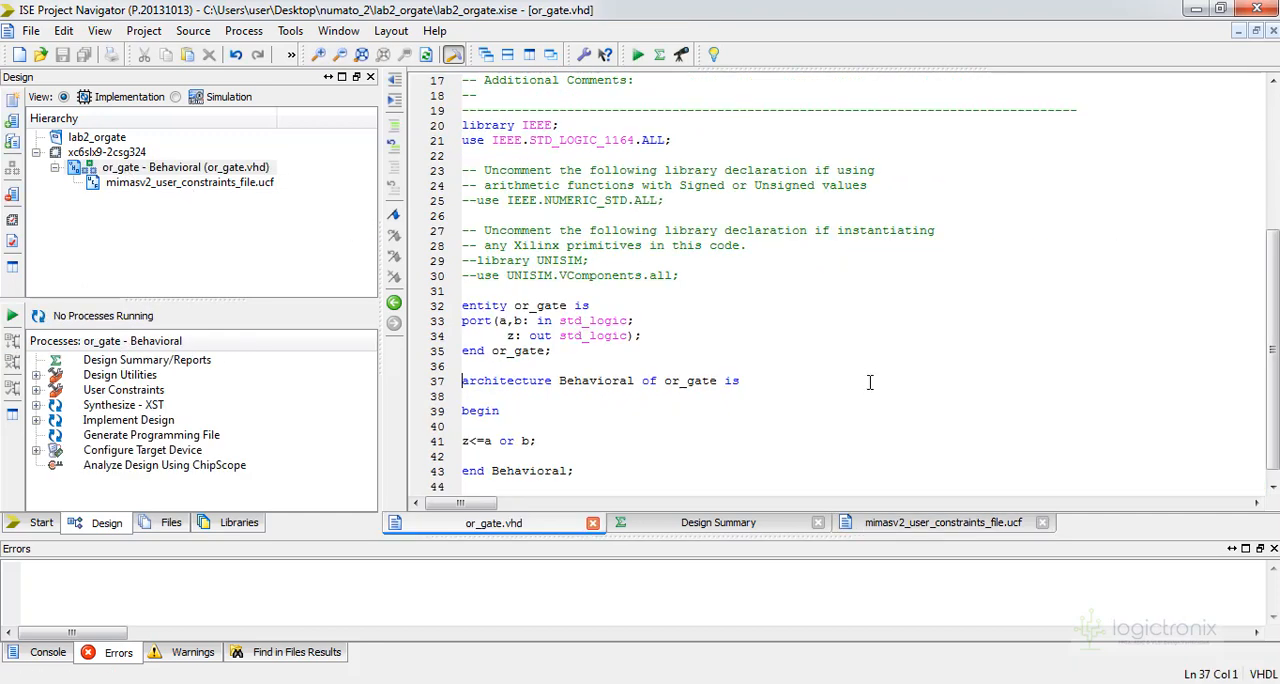
pyautogui.moveTo(688, 400)
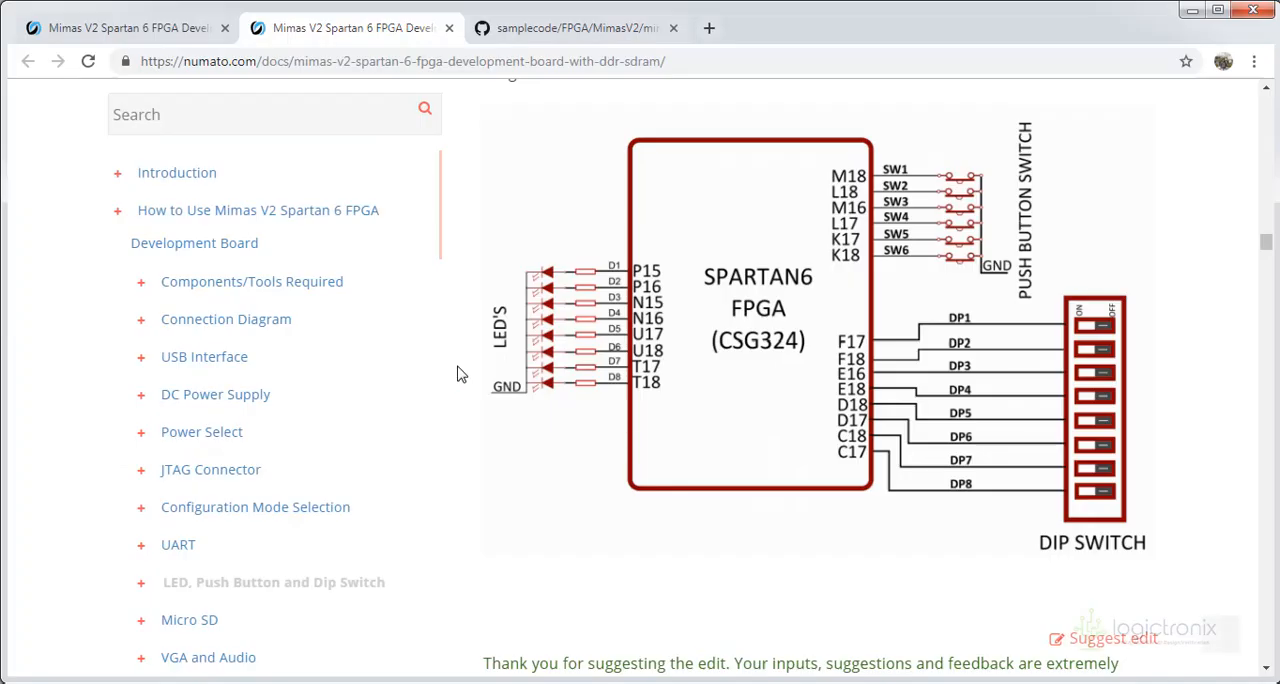
pyautogui.moveTo(868, 444)
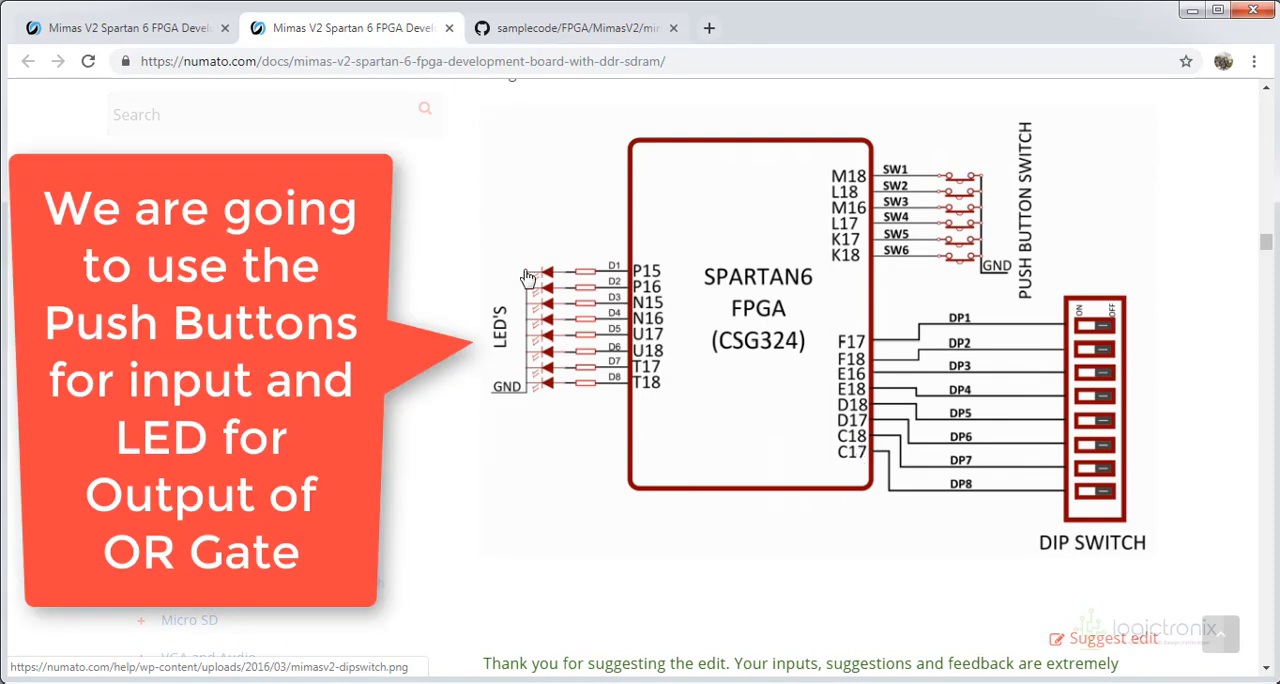
pyautogui.moveTo(1088, 170)
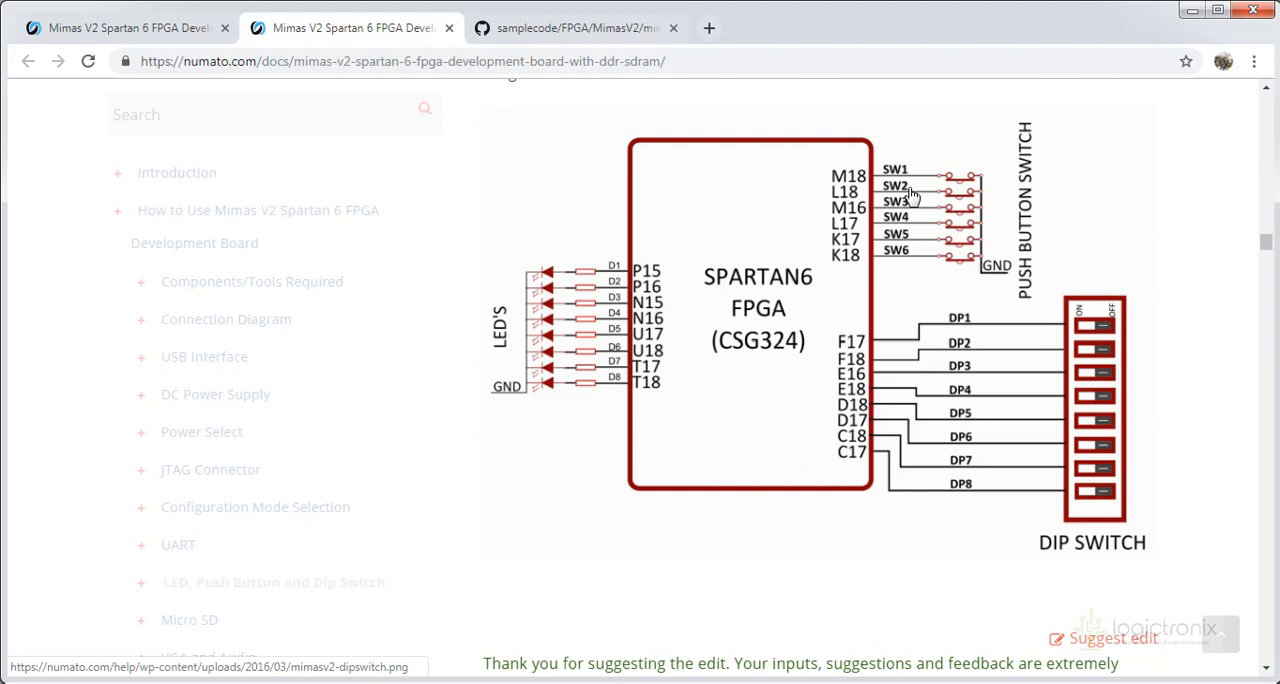
pyautogui.moveTo(904, 196)
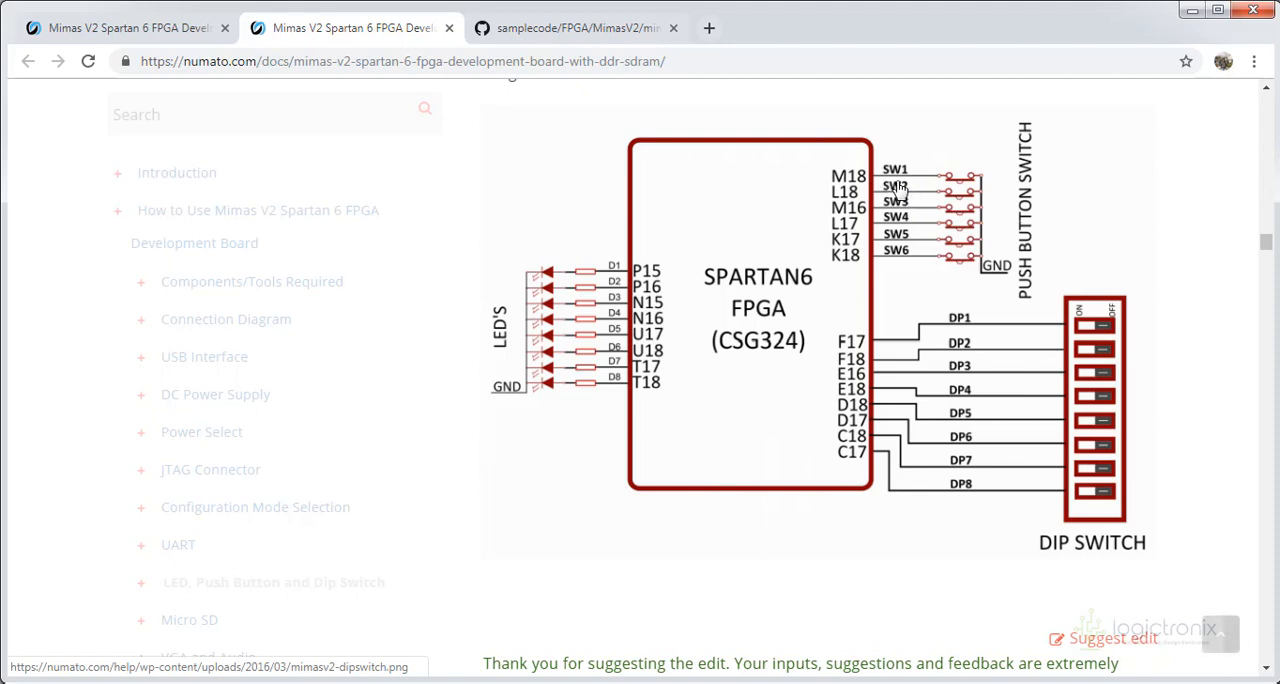
pyautogui.moveTo(1190, 10)
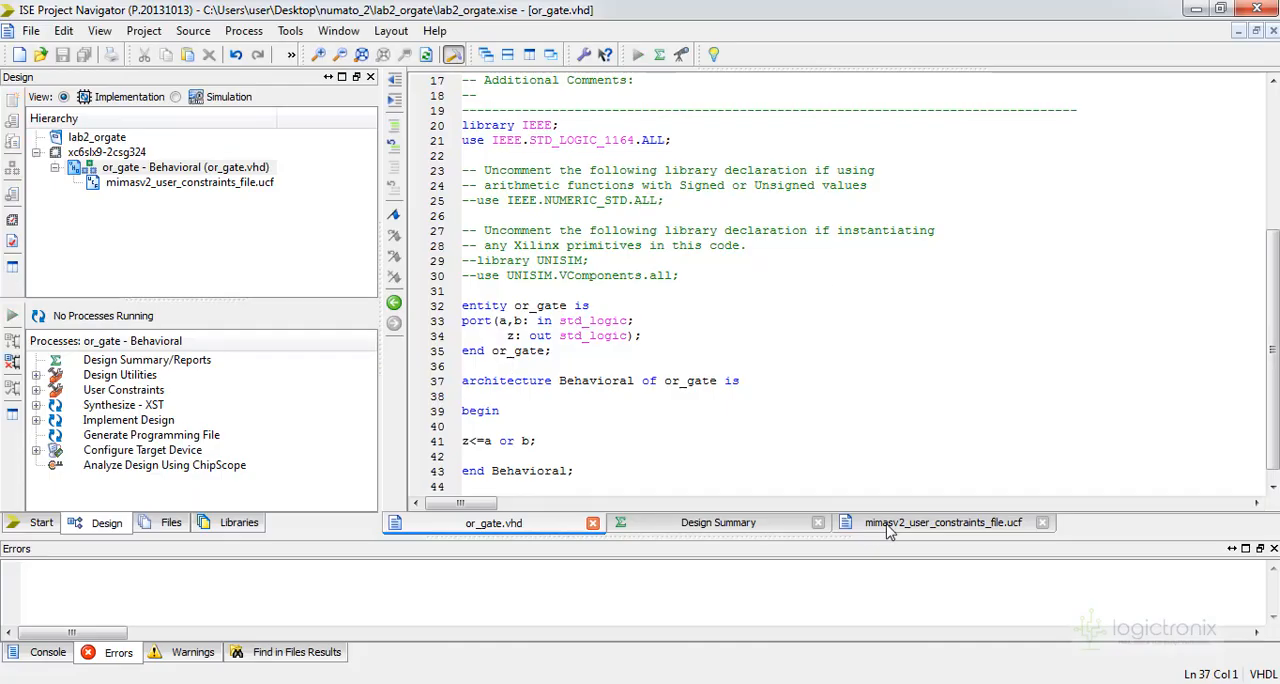
# Step: Rename the uncommented UCF nets to a (M18), b (L18) and z (LED P15)
pyautogui.click(940, 522)
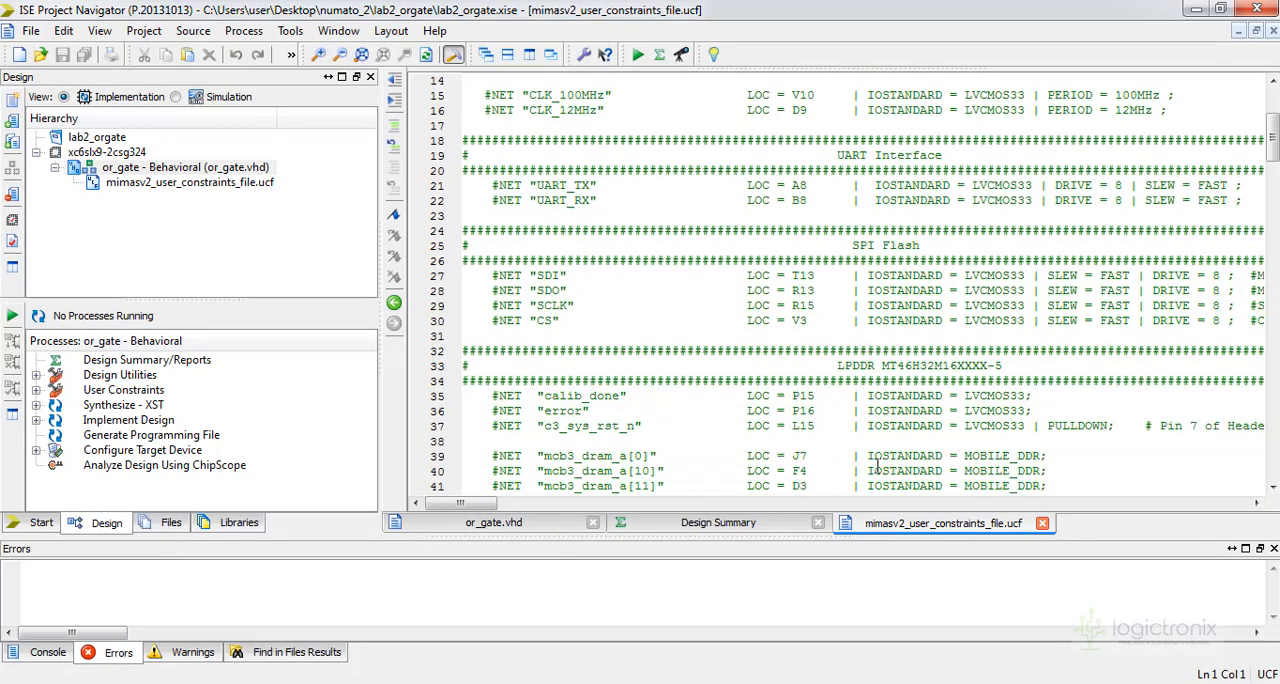
pyautogui.scroll(-3)
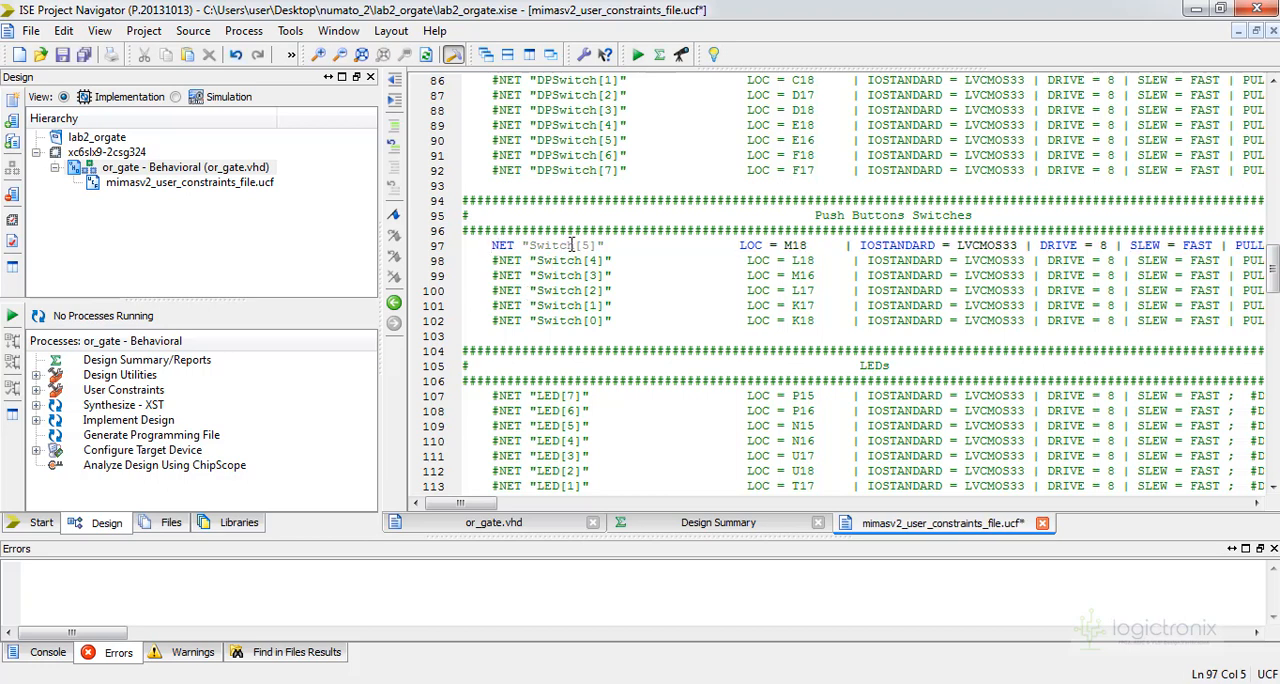
pyautogui.doubleClick(552, 246)
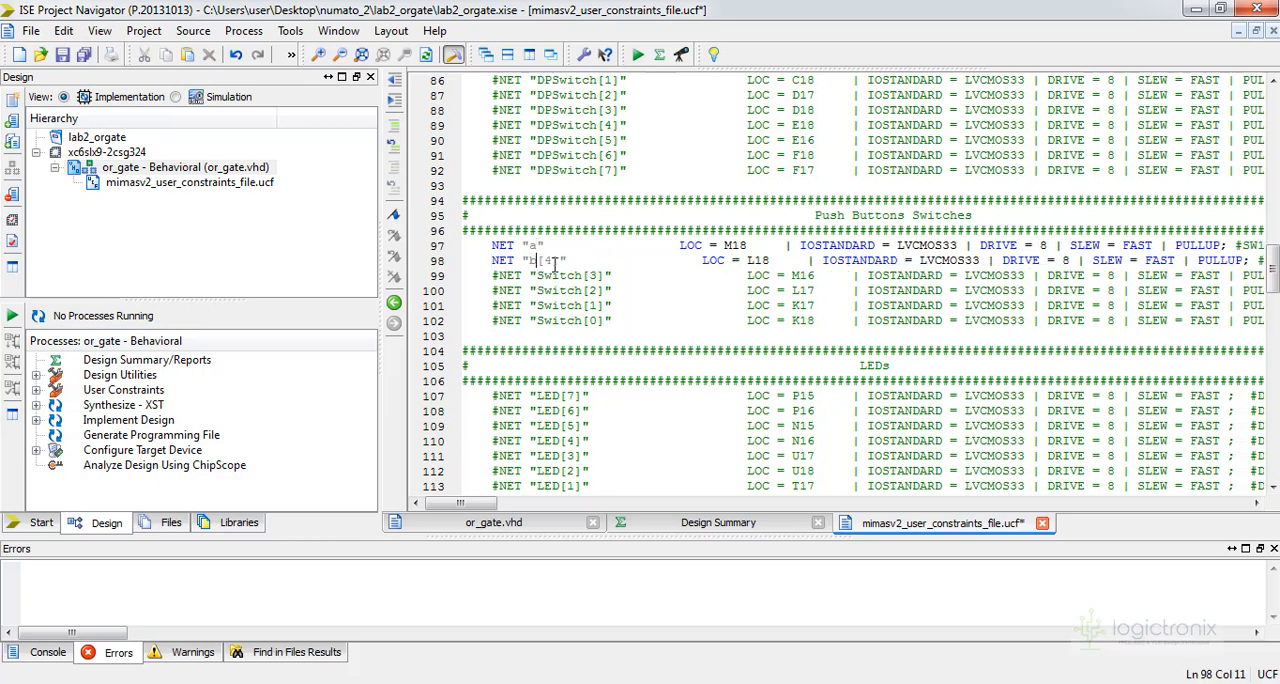
pyautogui.write('b')
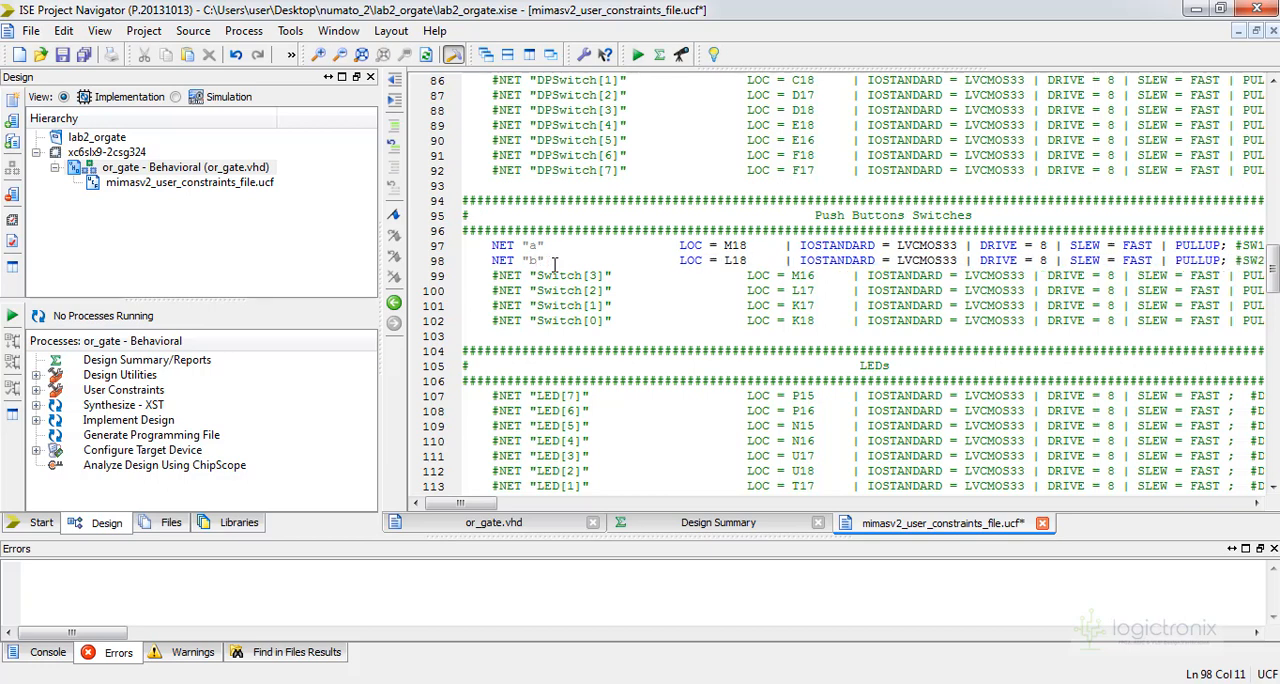
pyautogui.moveTo(648, 330)
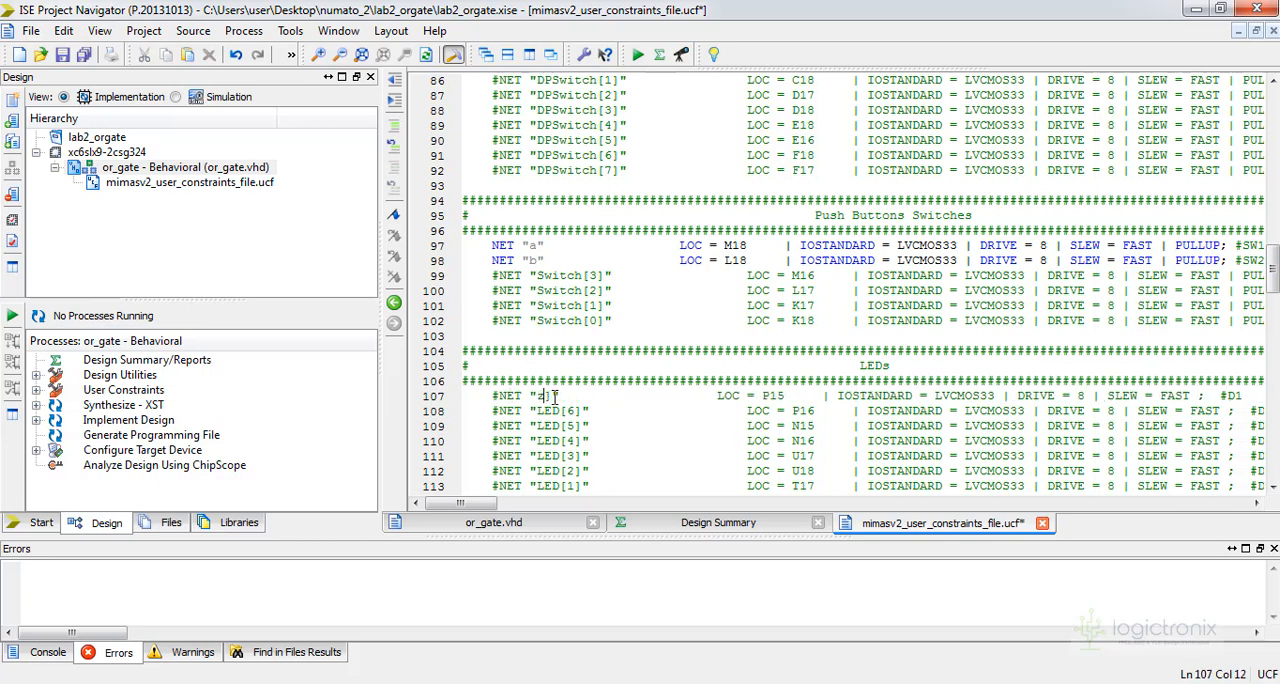
pyautogui.write('z')
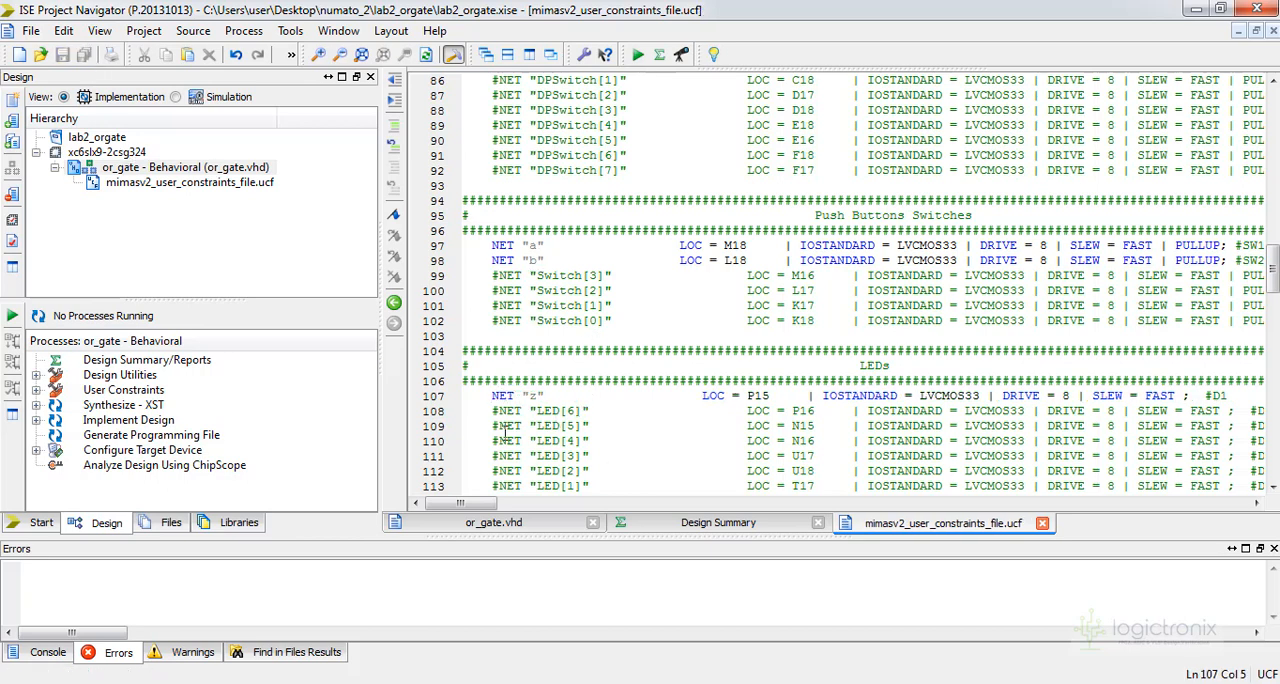
# Step: Enable Create Binary Configuration File in Generate Programming File properties and confirm
pyautogui.click(492, 522)
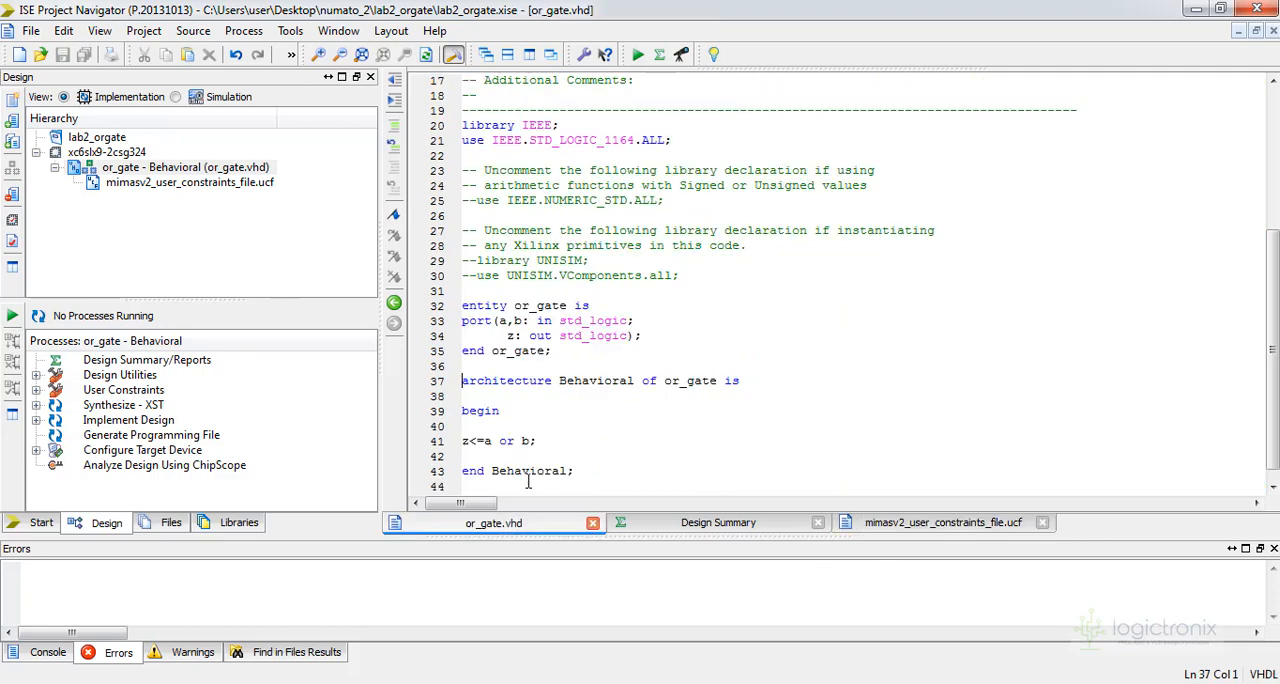
pyautogui.click(940, 522)
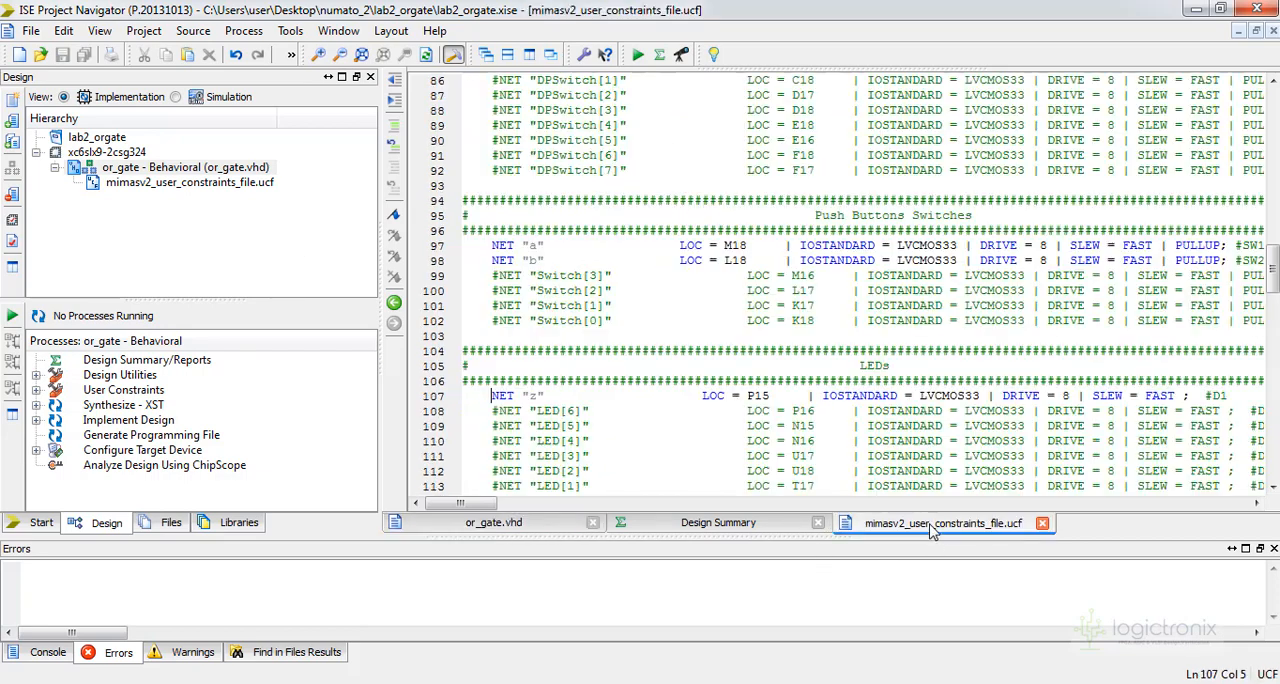
pyautogui.click(152, 434)
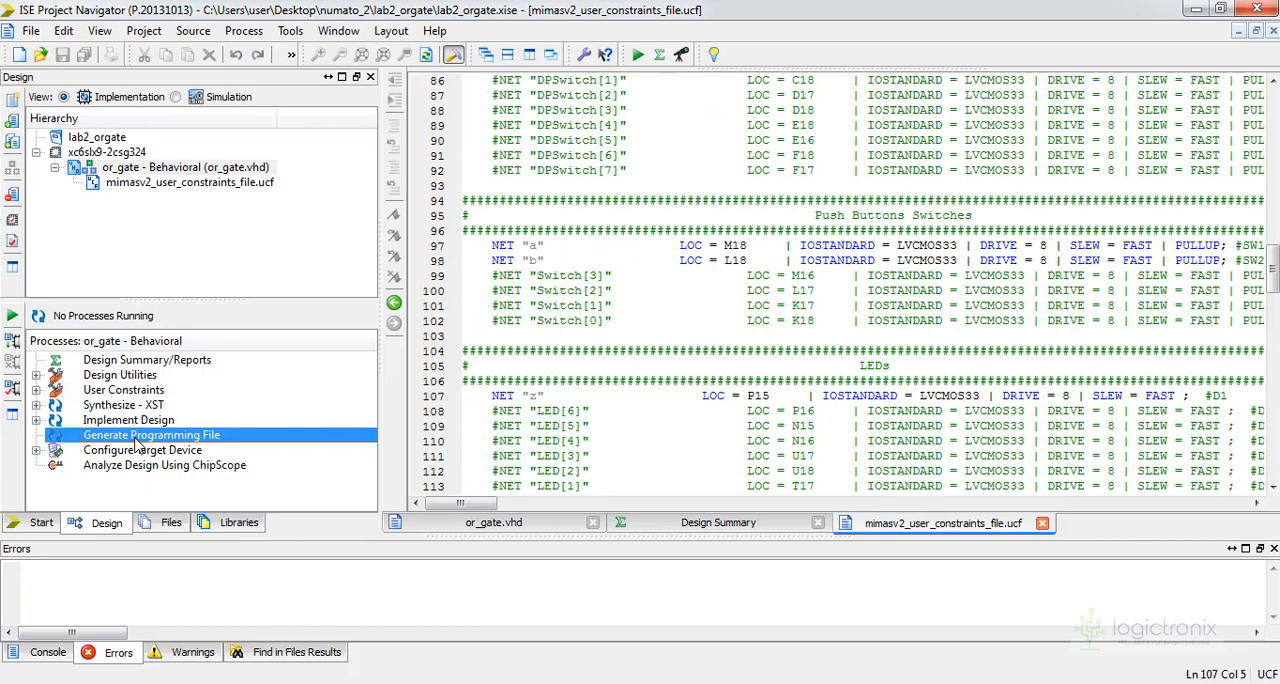
pyautogui.doubleClick(152, 434)
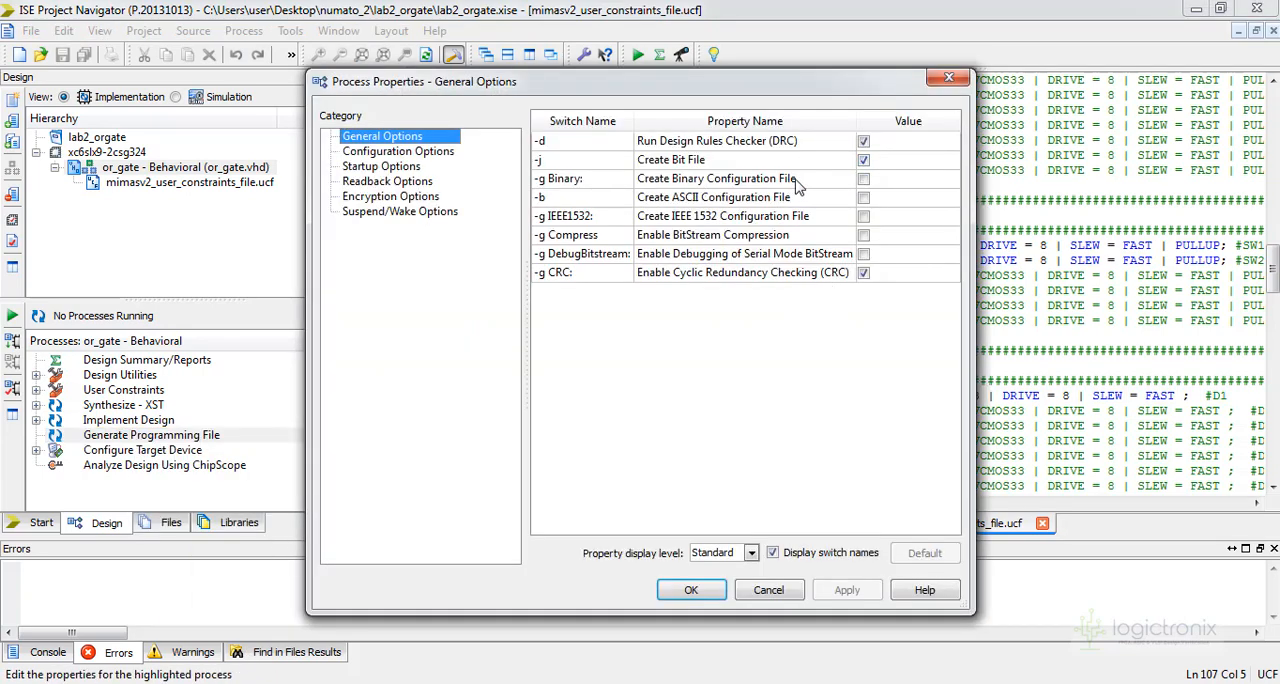
pyautogui.click(864, 178)
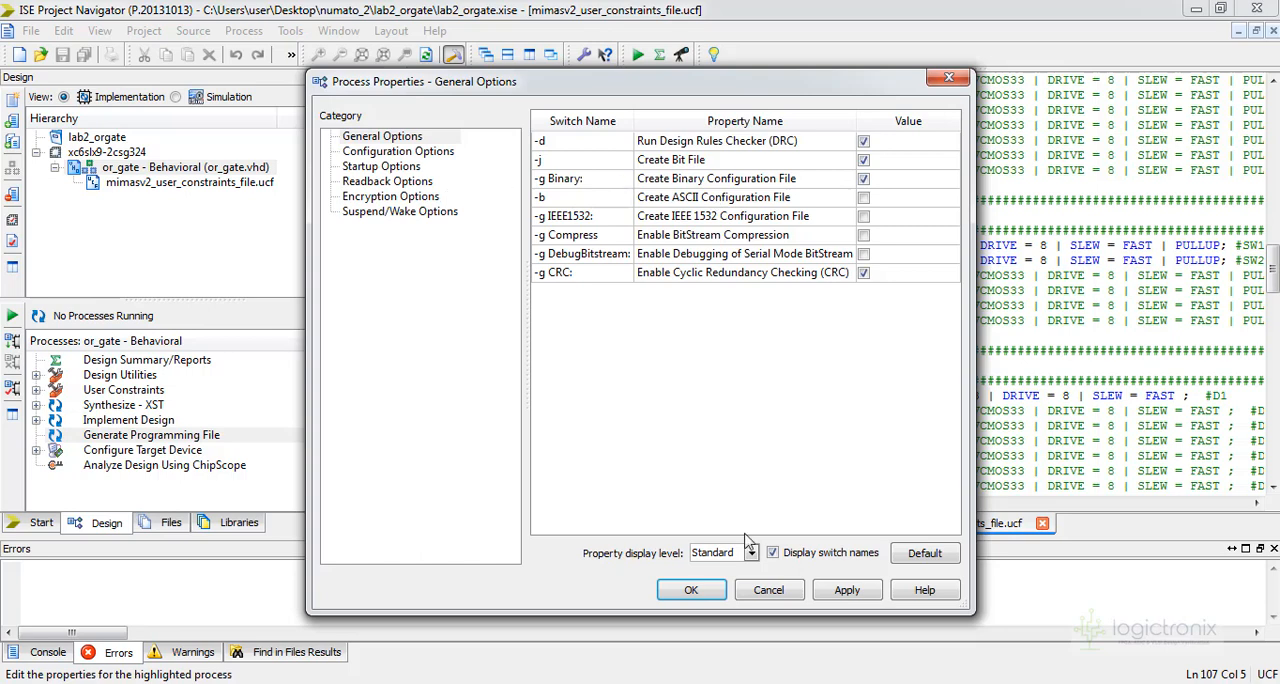
pyautogui.click(690, 588)
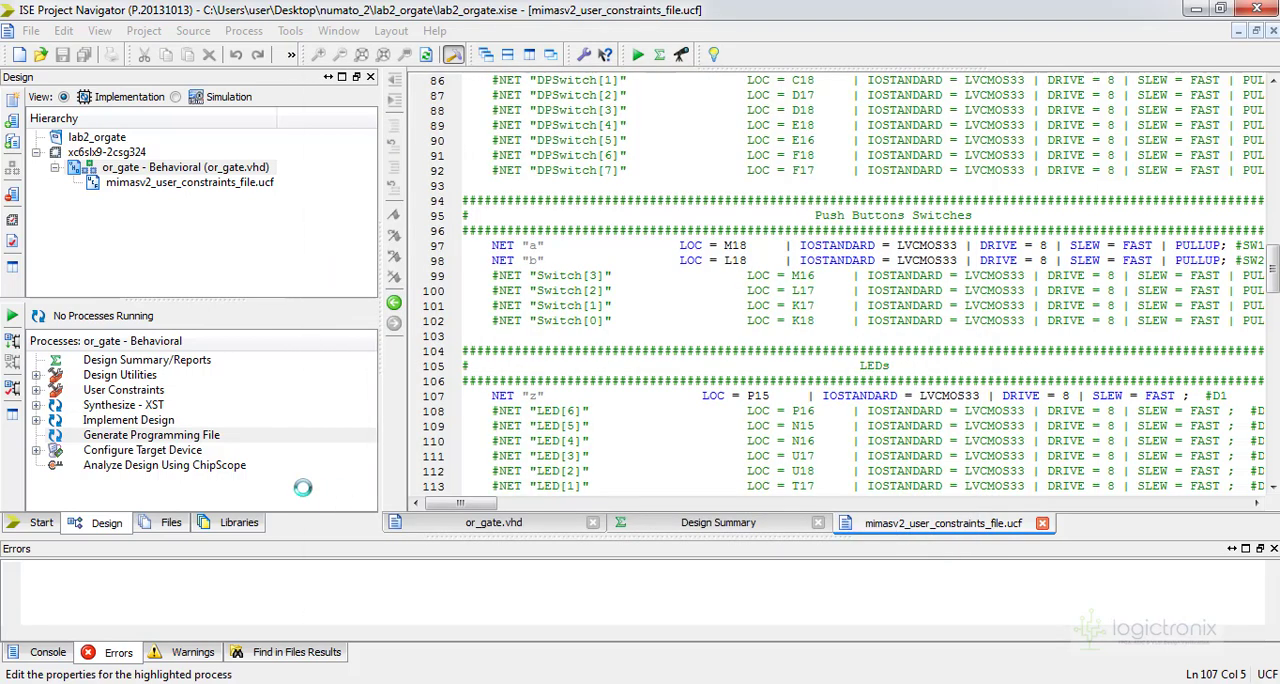
# Step: Run Generate Programming File so the OR-gate design synthesizes and implements
pyautogui.doubleClick(152, 434)
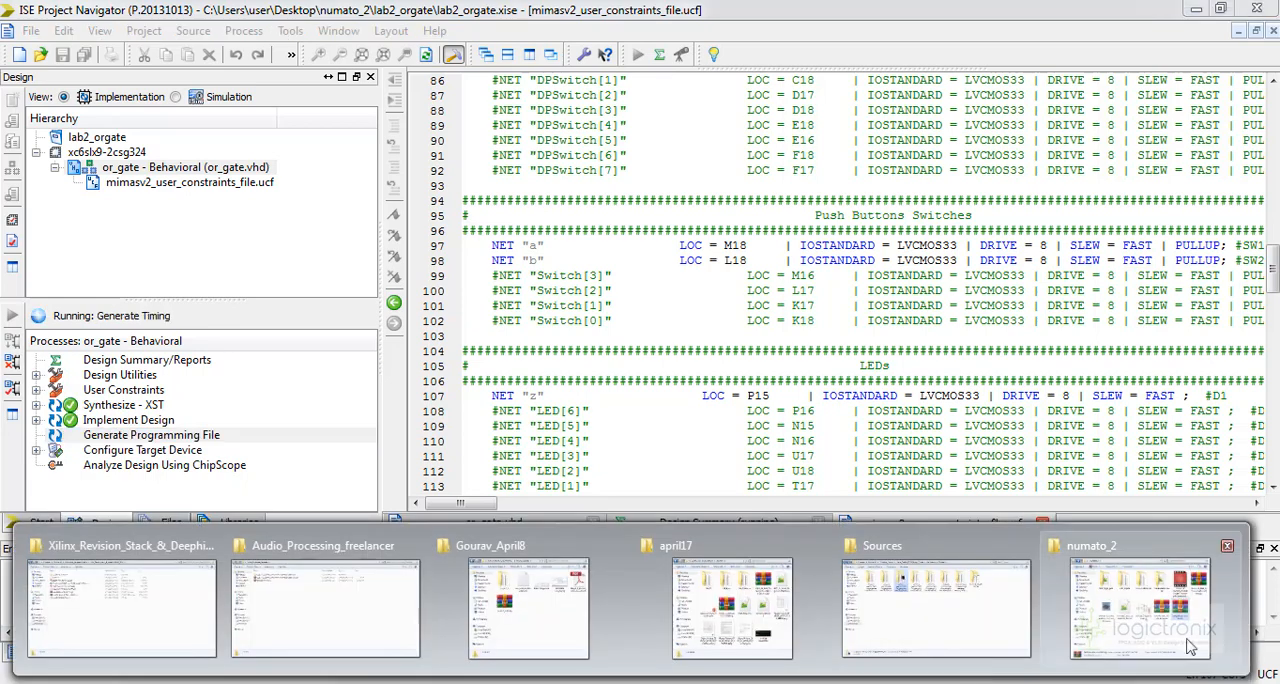
# Step: Launch mimasv2_configuration_tool_windows.exe from the numato_2 folder, allowing it to run
pyautogui.click(1140, 600)
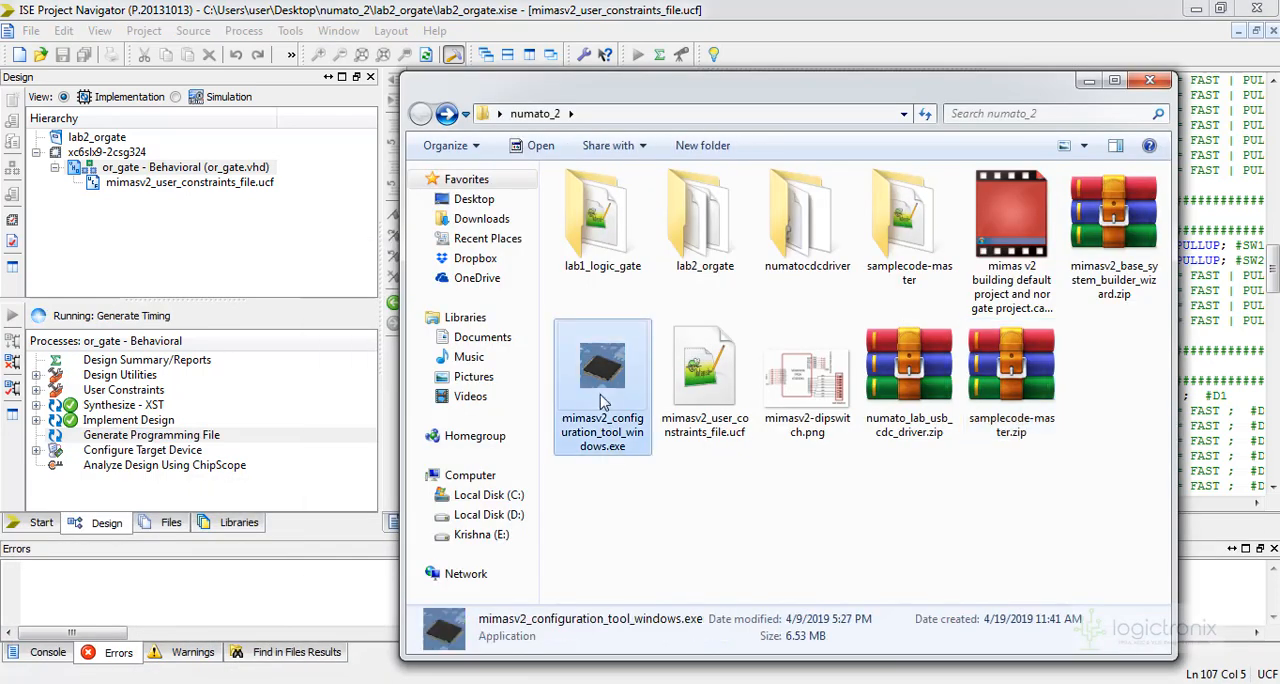
pyautogui.doubleClick(602, 364)
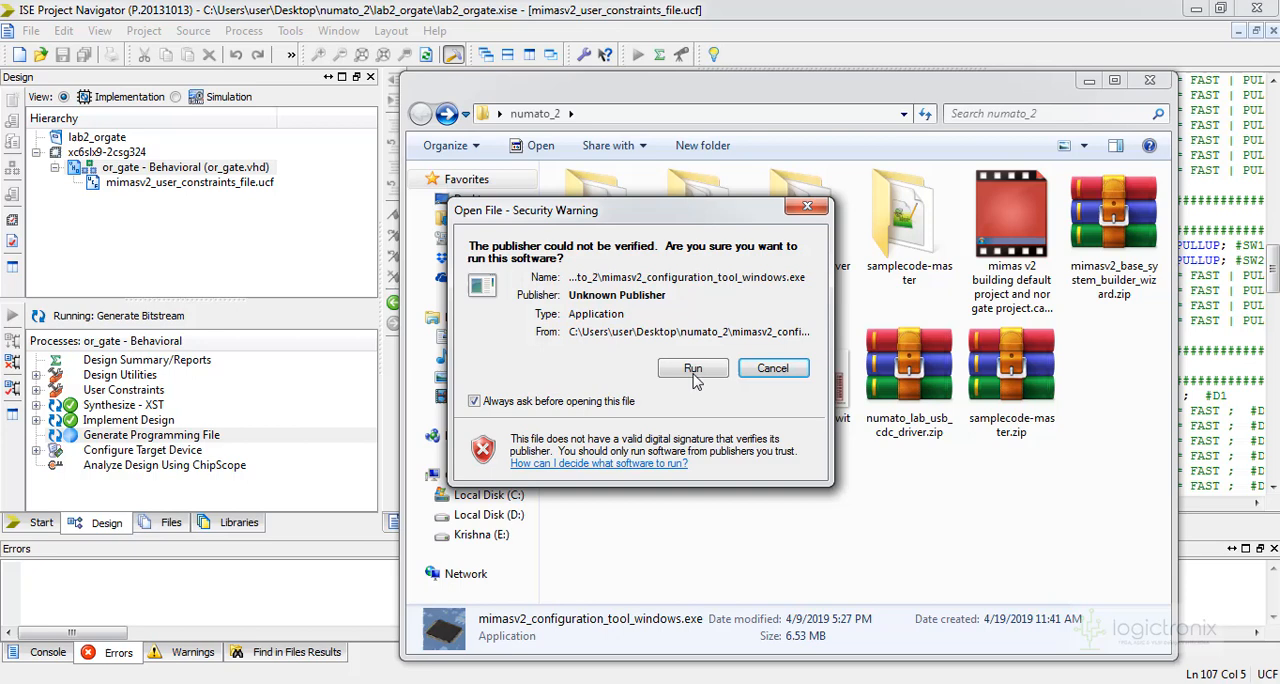
pyautogui.click(692, 368)
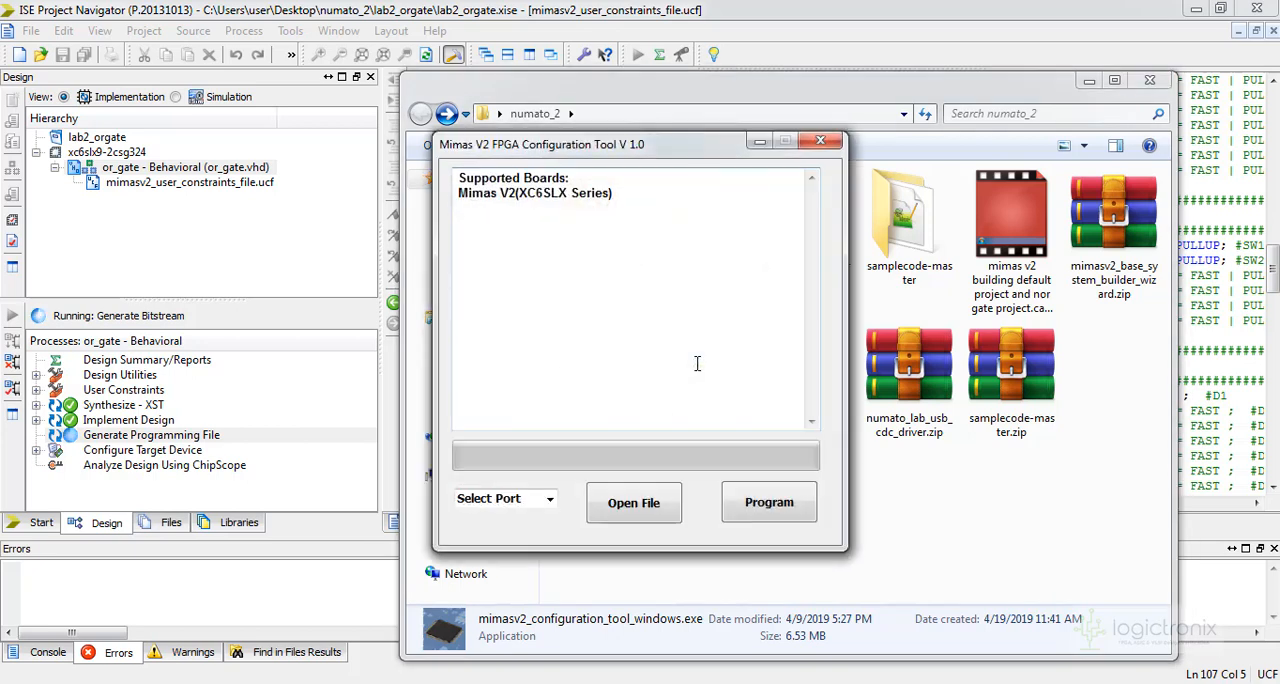
pyautogui.moveTo(632, 502)
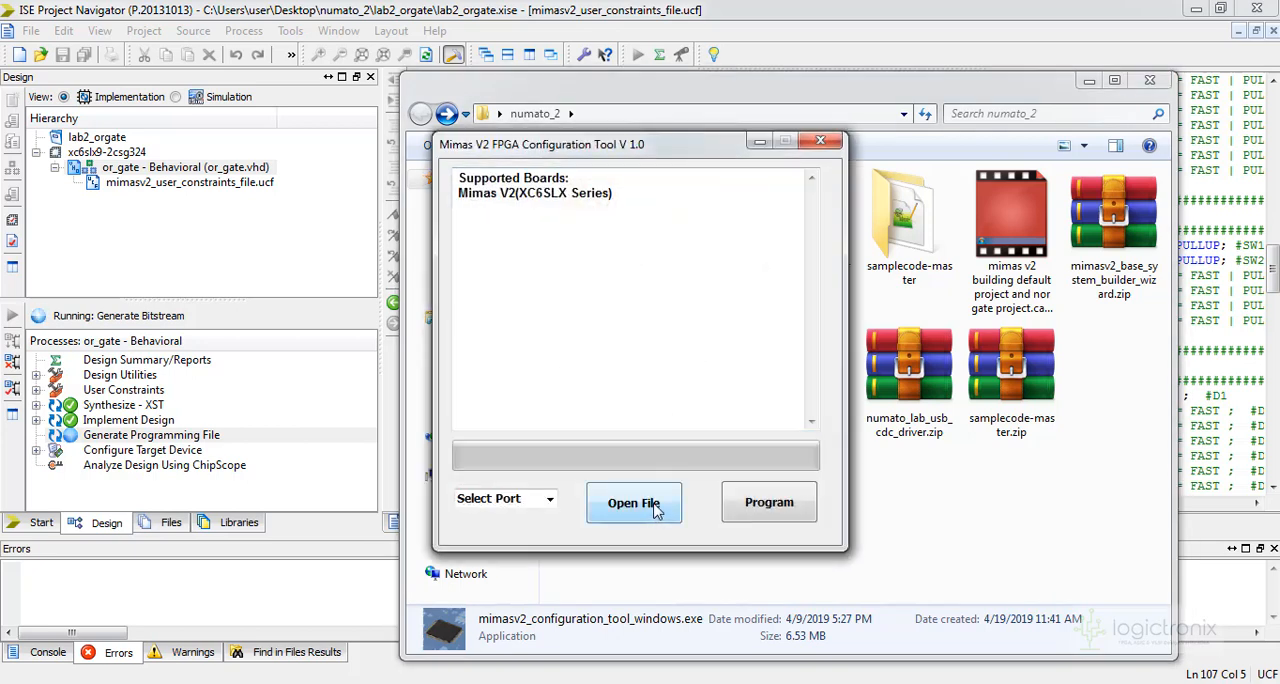
pyautogui.moveTo(1048, 92)
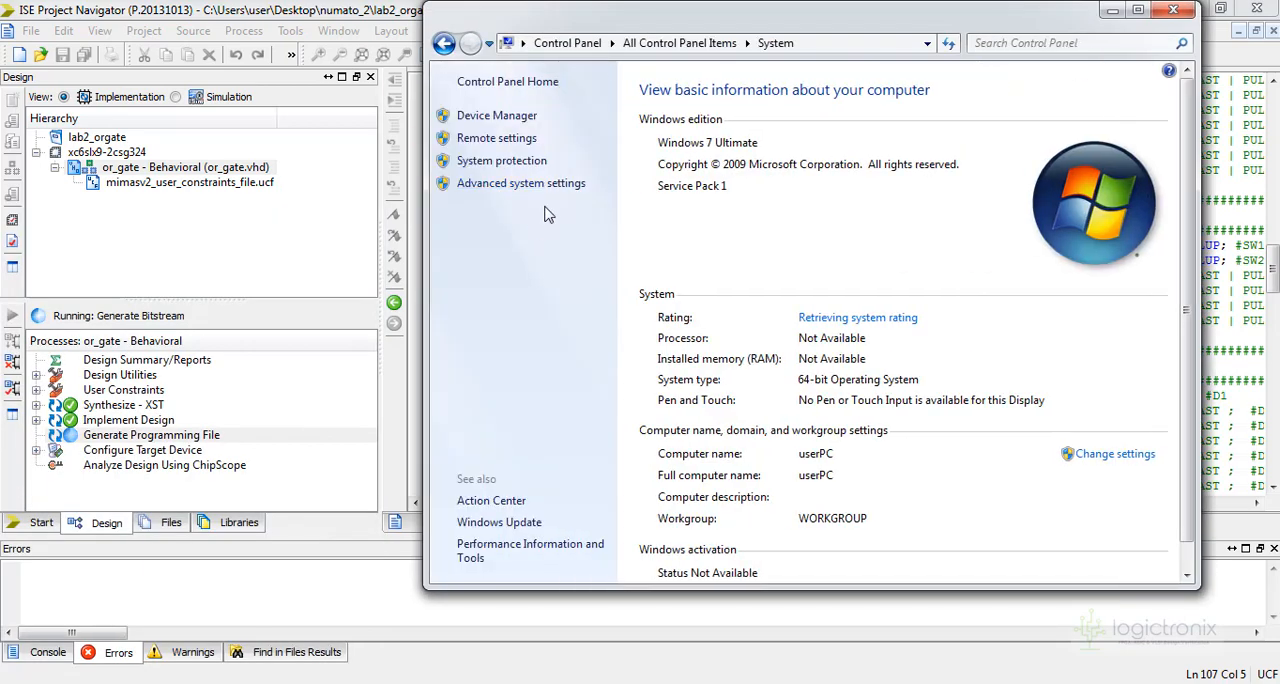
# Step: Check Device Manager's Ports (COM & LPT) list to find the board's serial port
pyautogui.click(496, 116)
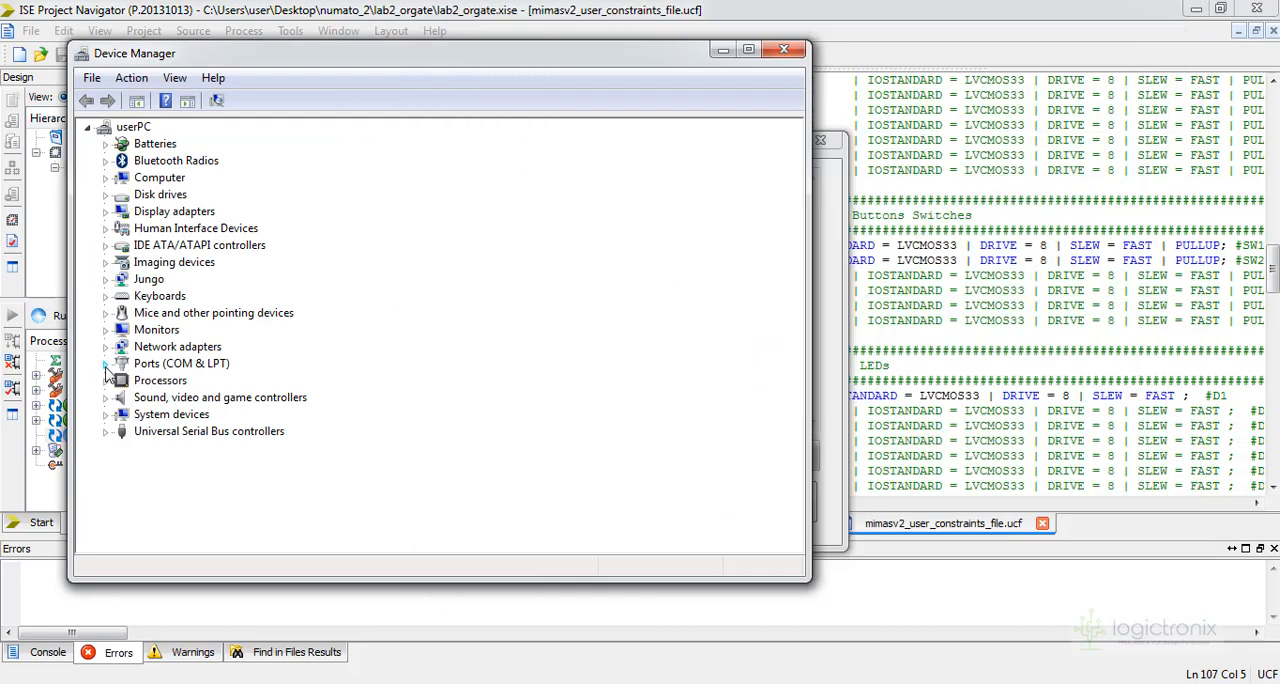
pyautogui.click(104, 364)
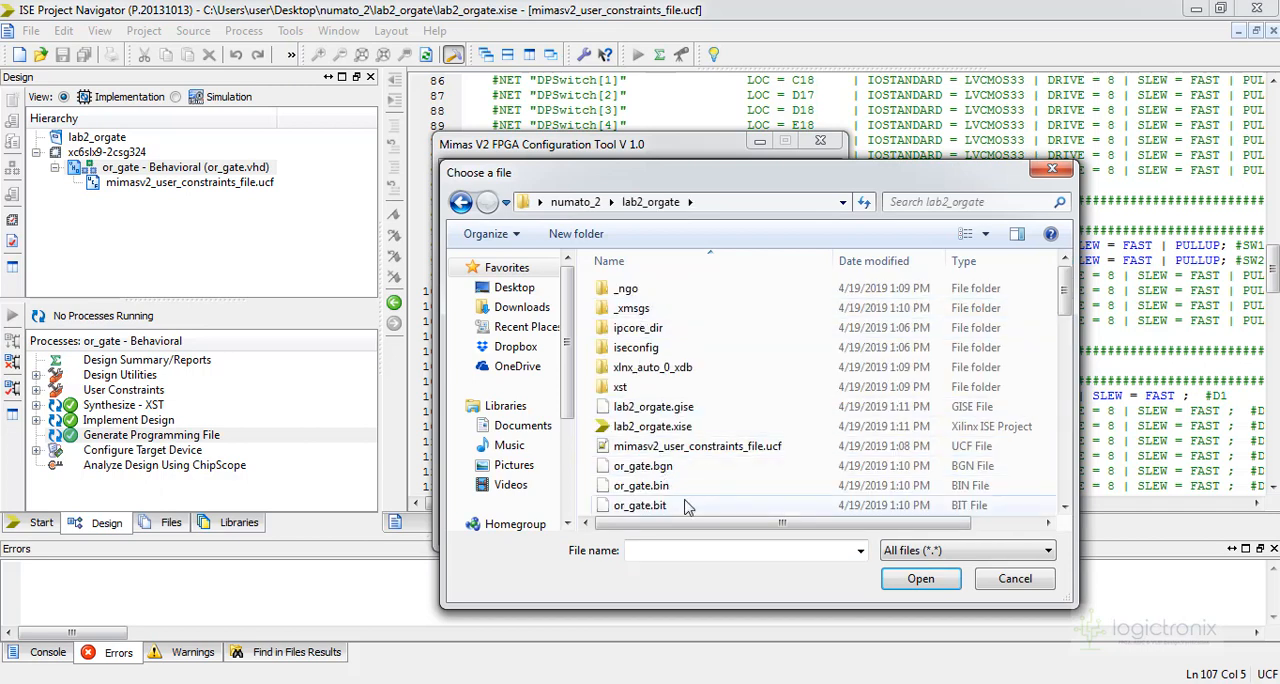
# Step: Load or_gate.bin from the lab2_orgate folder into the configuration tool
pyautogui.click(640, 504)
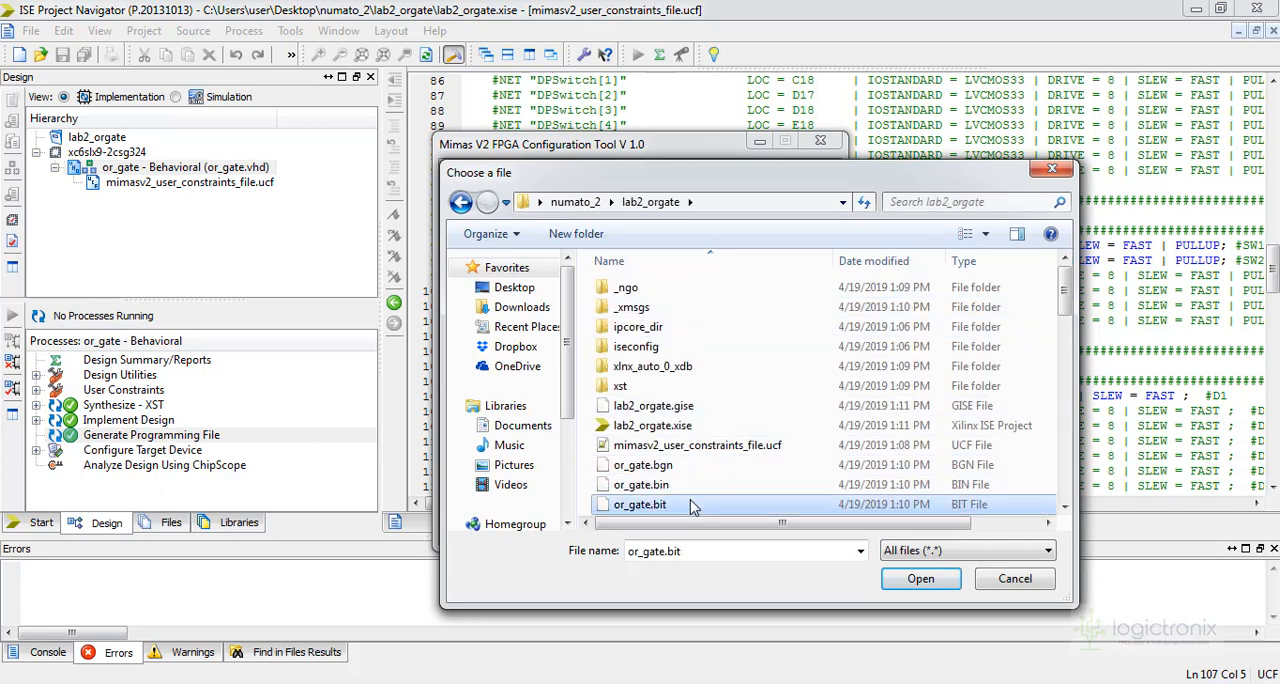
pyautogui.click(920, 578)
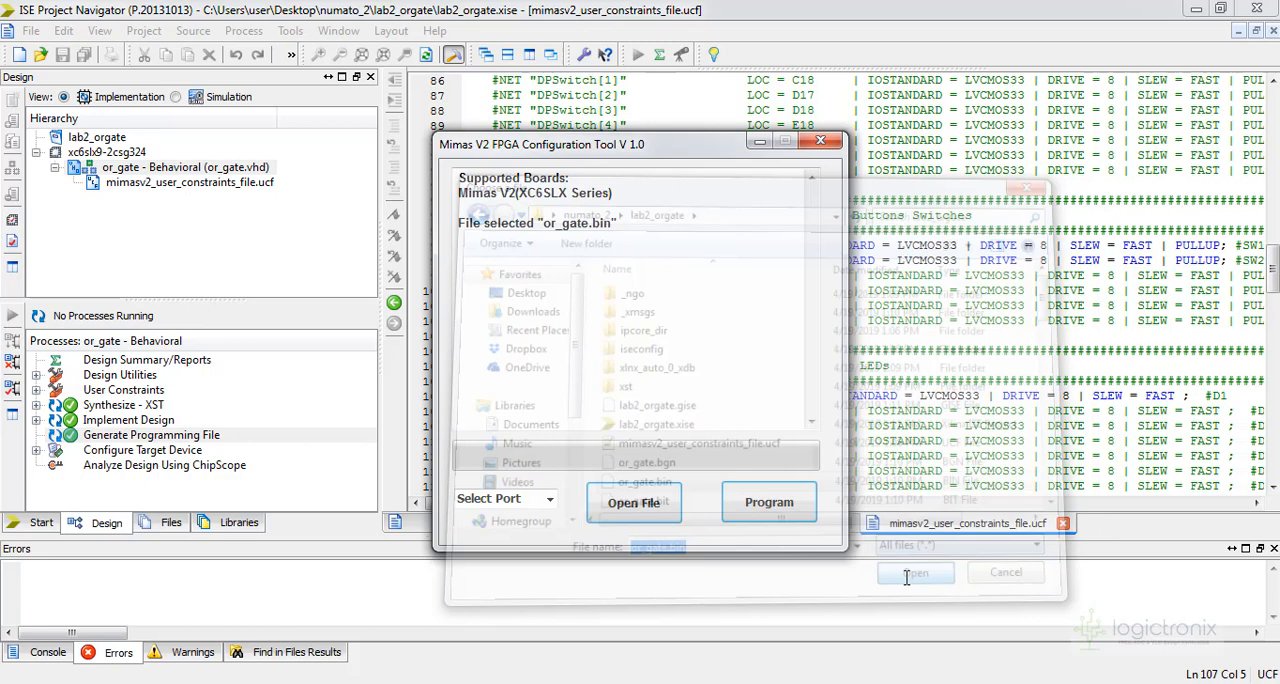
pyautogui.click(914, 572)
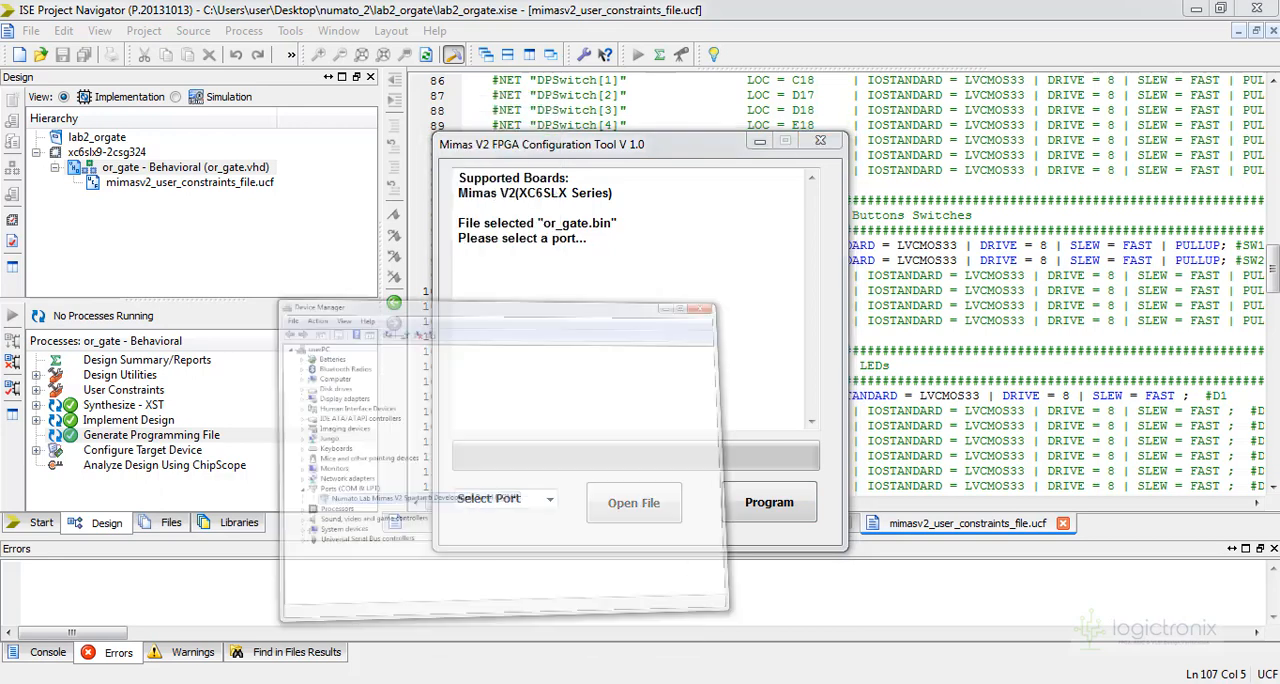
# Step: Select COM4 as the board's port and start programming or_gate.bin
pyautogui.click(350, 308)
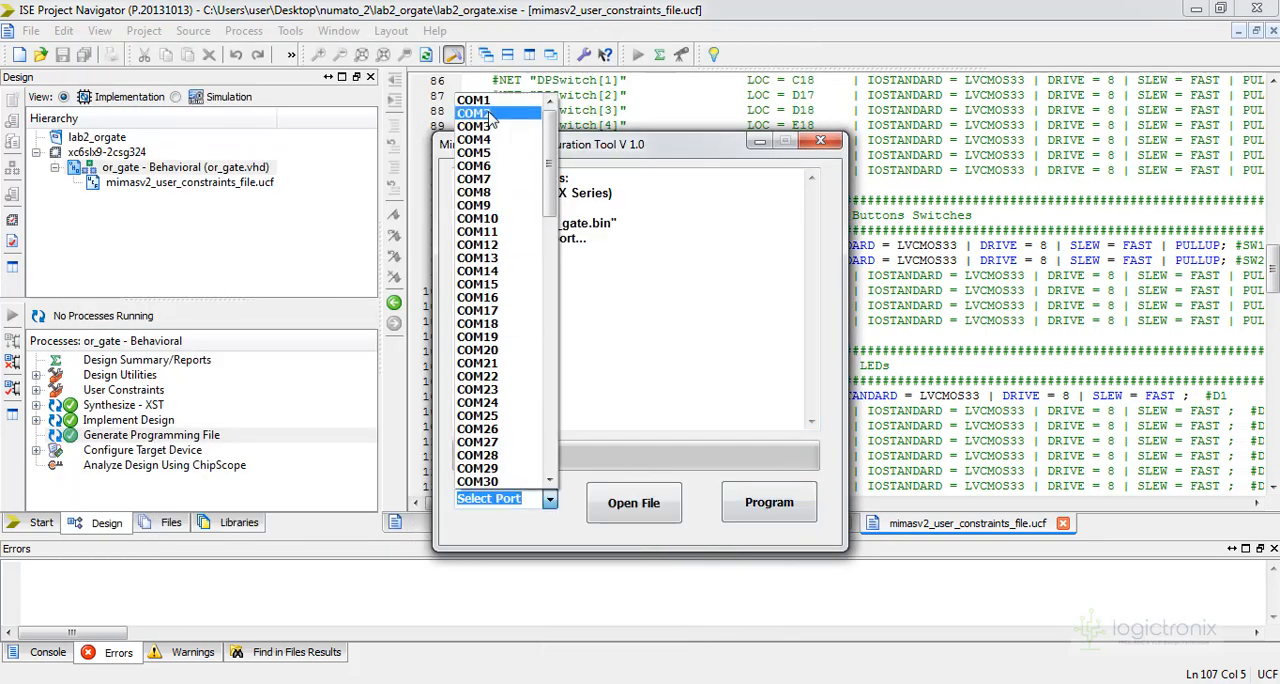
pyautogui.click(474, 140)
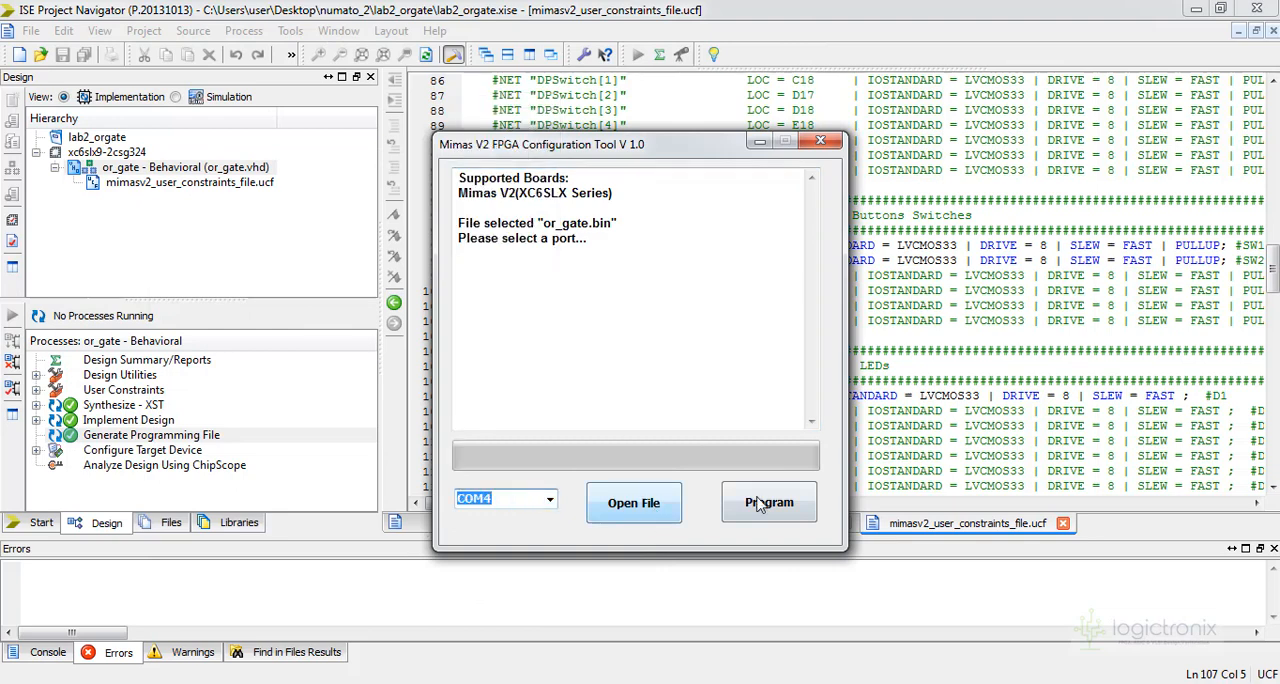
pyautogui.click(768, 502)
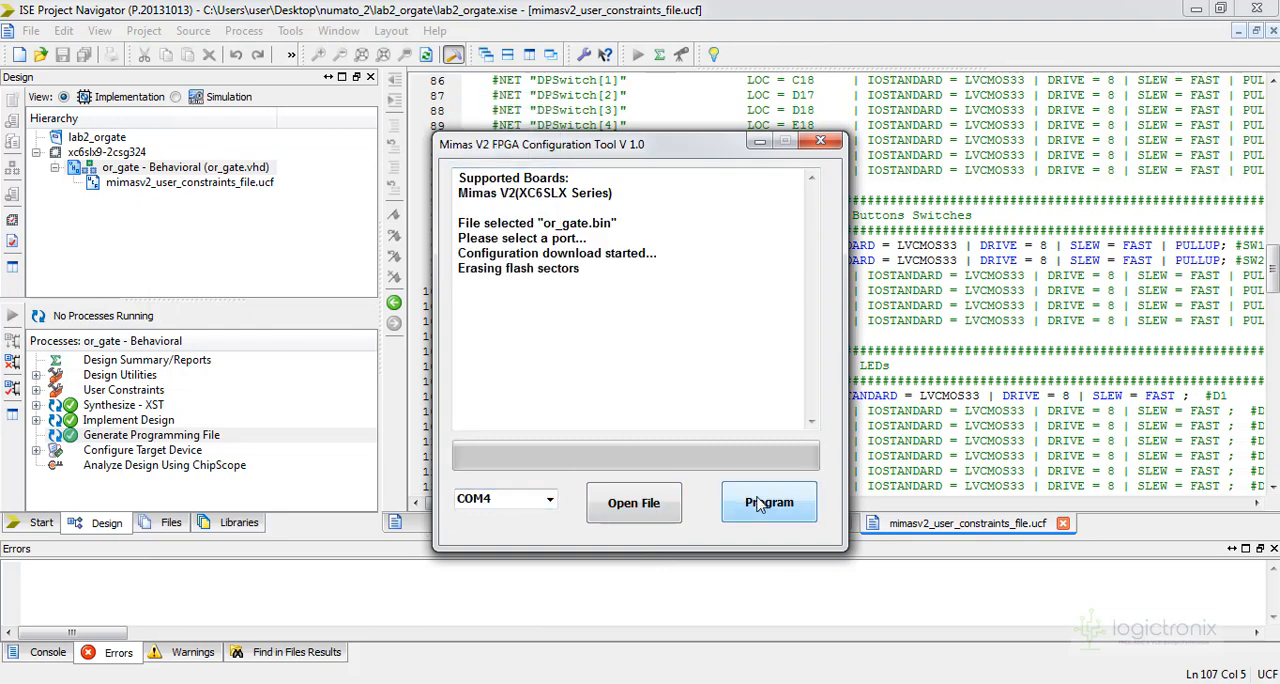